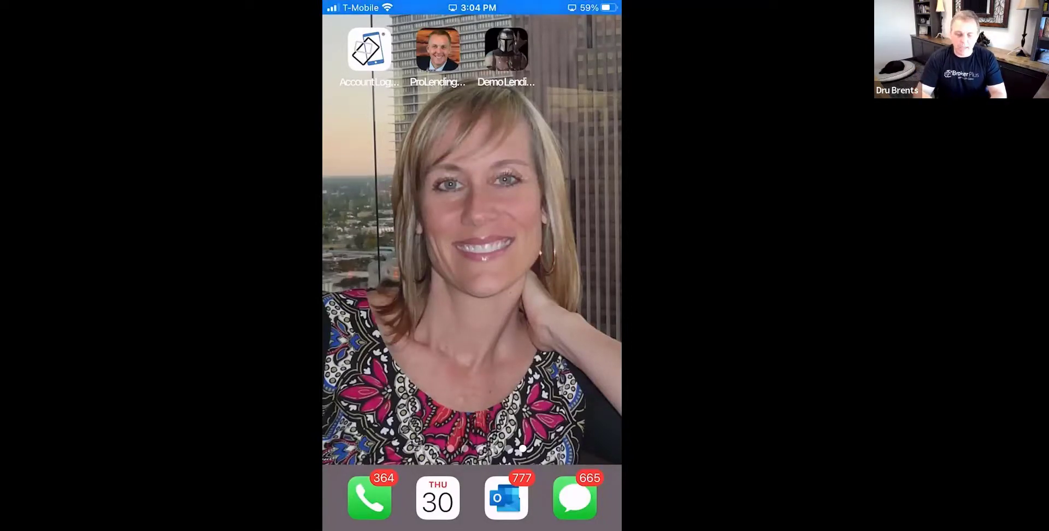
- Open the ProLending Mortgage pre-qualification site and scroll through it
{"action": "left_click", "coordinate": [435, 49]}
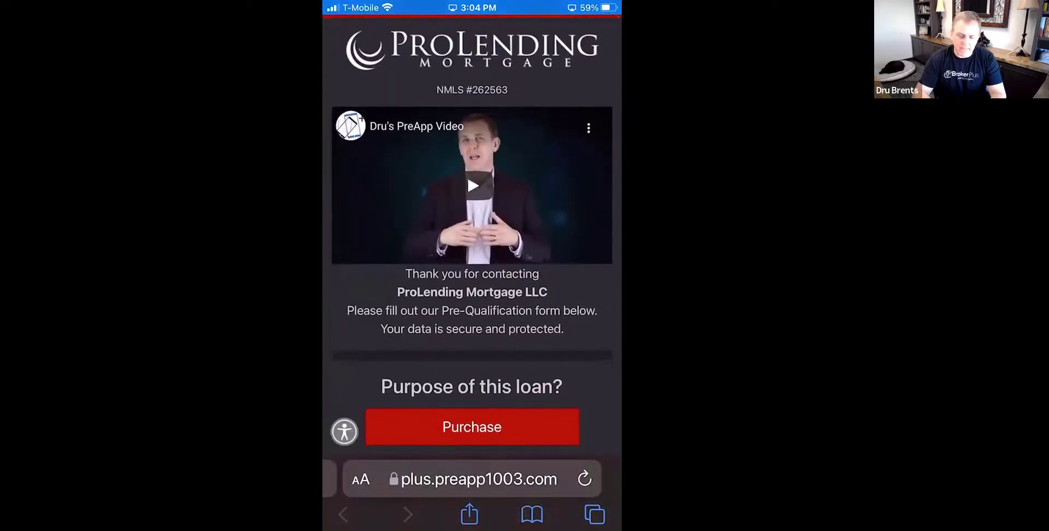
{"action": "scroll", "scroll_direction": "down", "scroll_amount": 3}
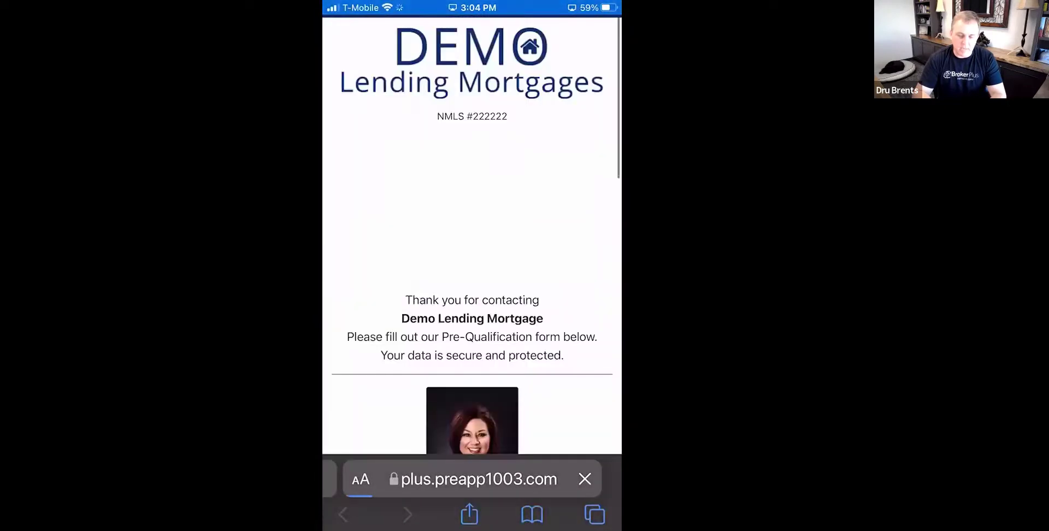
{"action": "scroll", "scroll_direction": "down", "scroll_amount": 3}
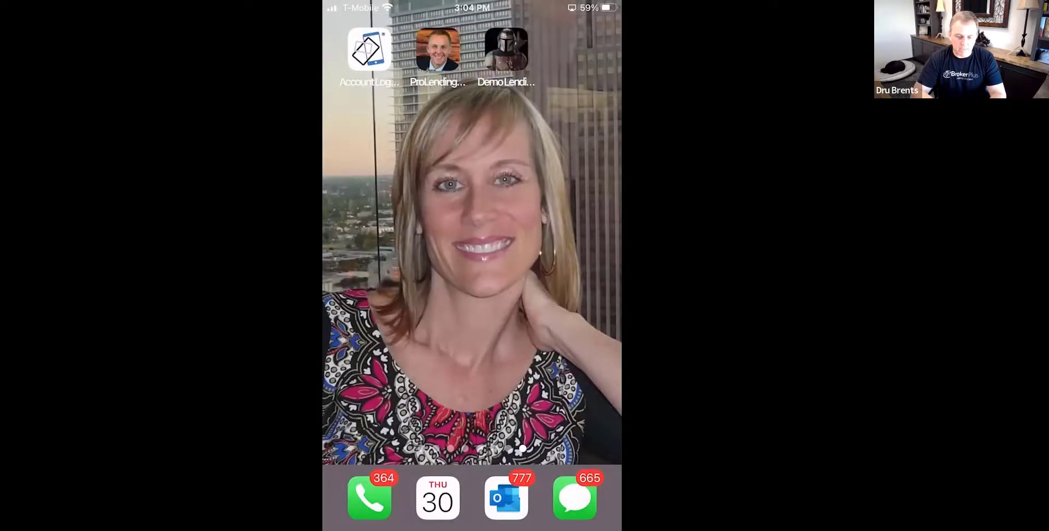
{"action": "left_click", "coordinate": [369, 52]}
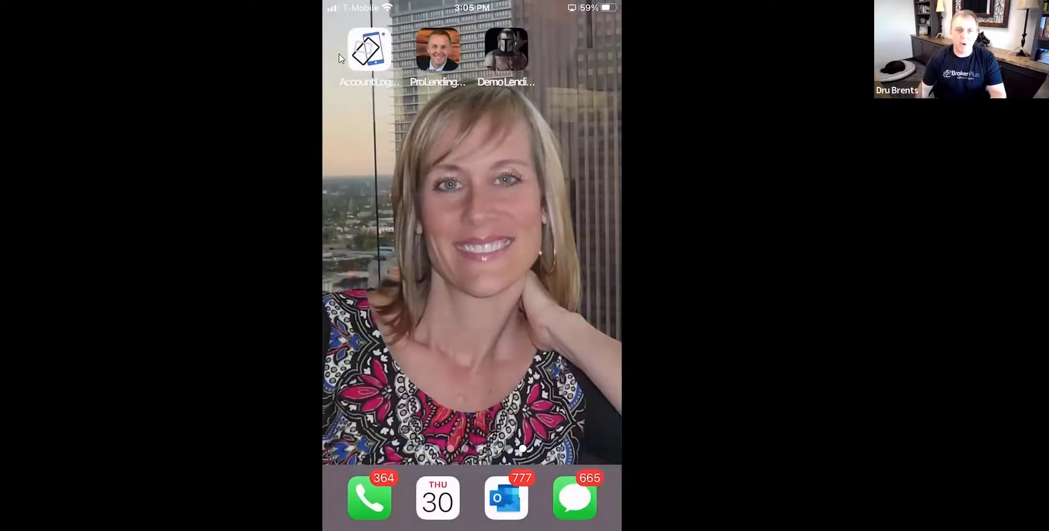
- Sign in with saved credentials and show the loans with documents to review
{"action": "left_click", "coordinate": [370, 48]}
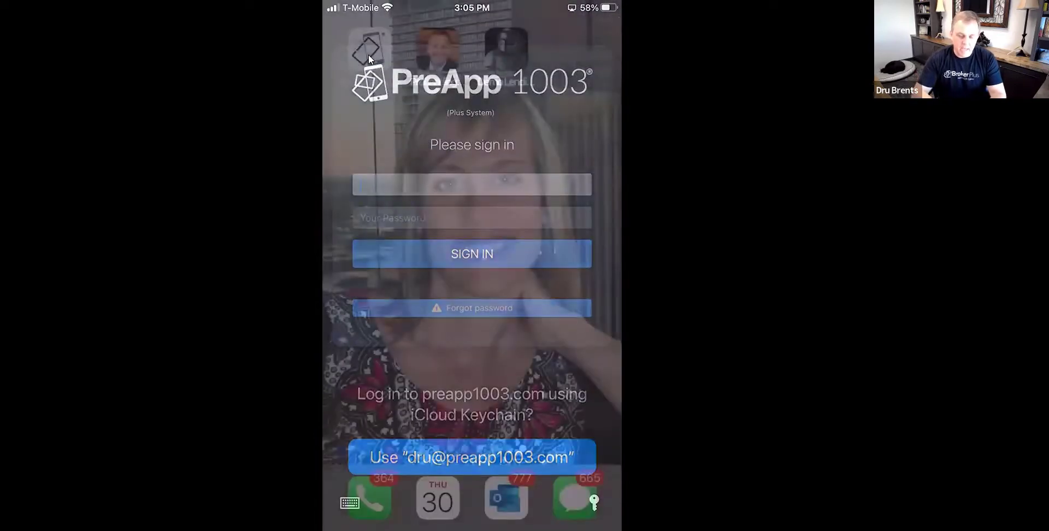
{"action": "left_click", "coordinate": [471, 254]}
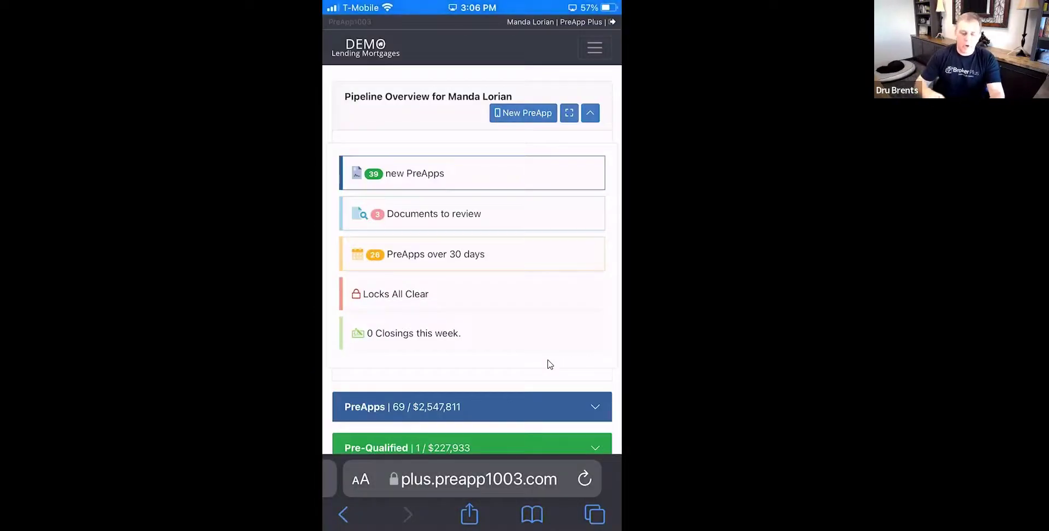
{"action": "scroll", "scroll_direction": "down", "scroll_amount": 3}
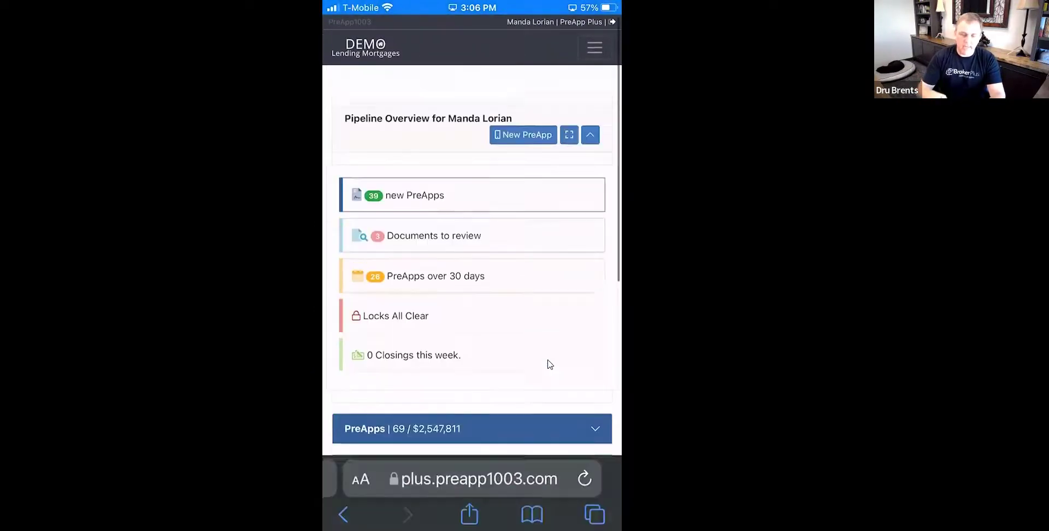
{"action": "scroll", "scroll_direction": "down", "scroll_amount": 3}
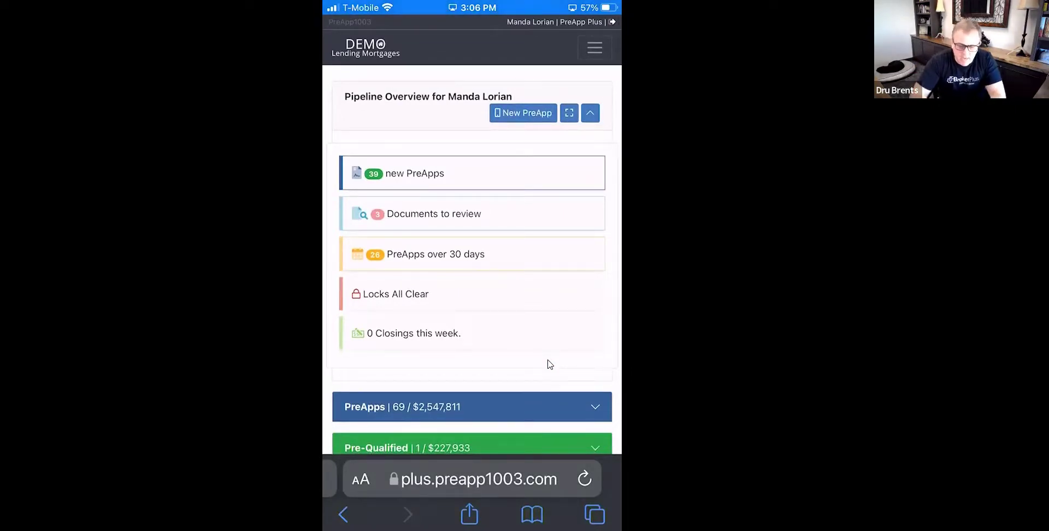
{"action": "scroll", "scroll_direction": "down", "scroll_amount": 3}
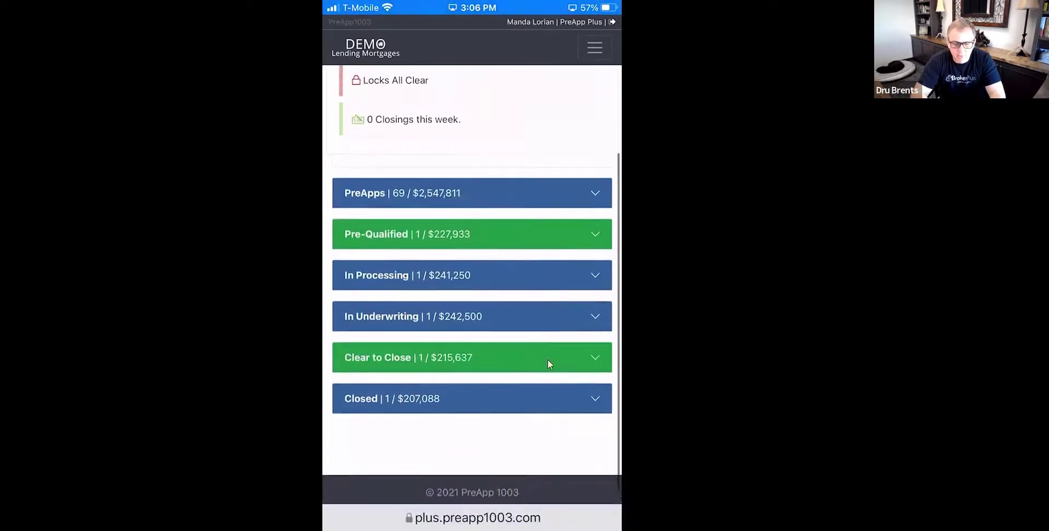
{"action": "scroll", "scroll_direction": "up", "scroll_amount": 3}
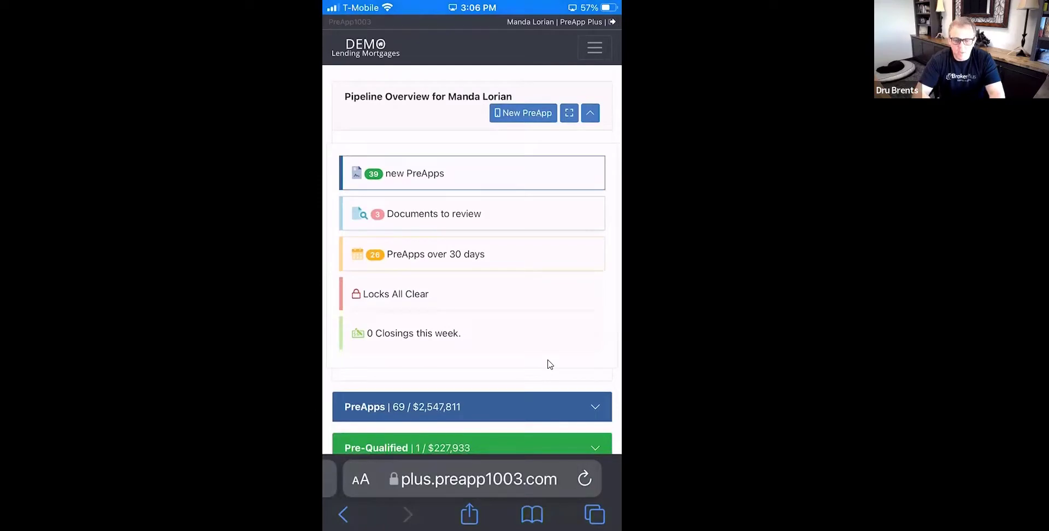
{"action": "left_click", "coordinate": [523, 113]}
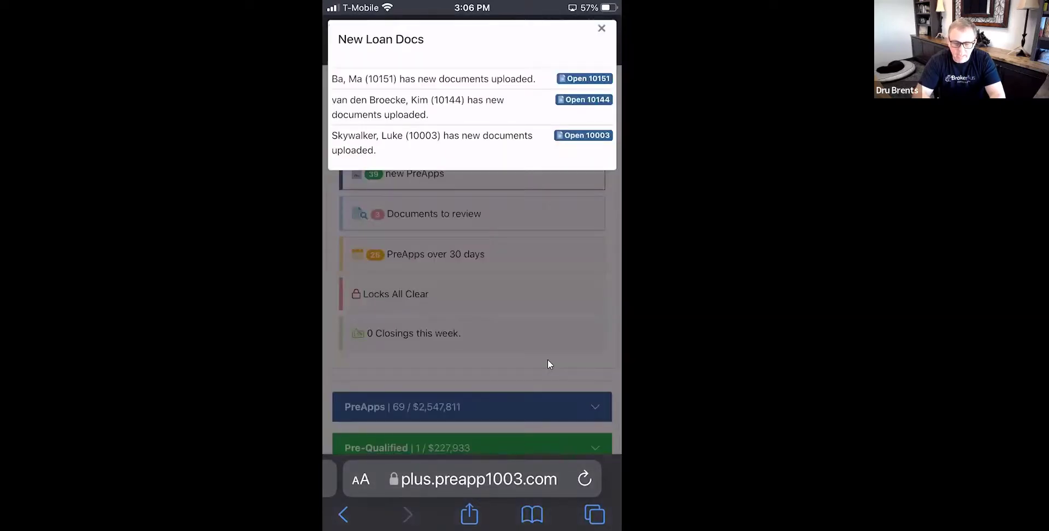
- Dismiss the new documents list and expand loan 10003 under In Processing
{"action": "left_click", "coordinate": [600, 28]}
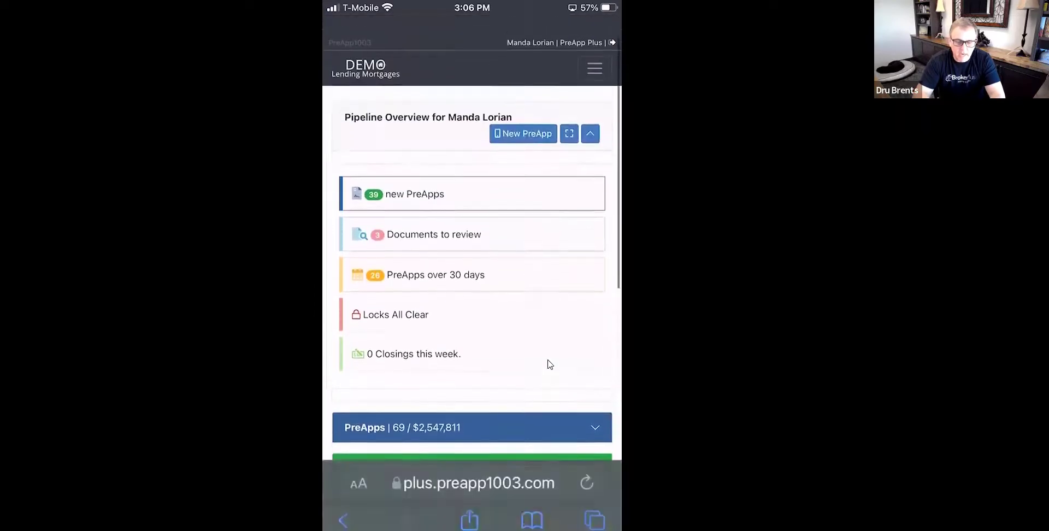
{"action": "scroll", "scroll_direction": "down", "scroll_amount": 3}
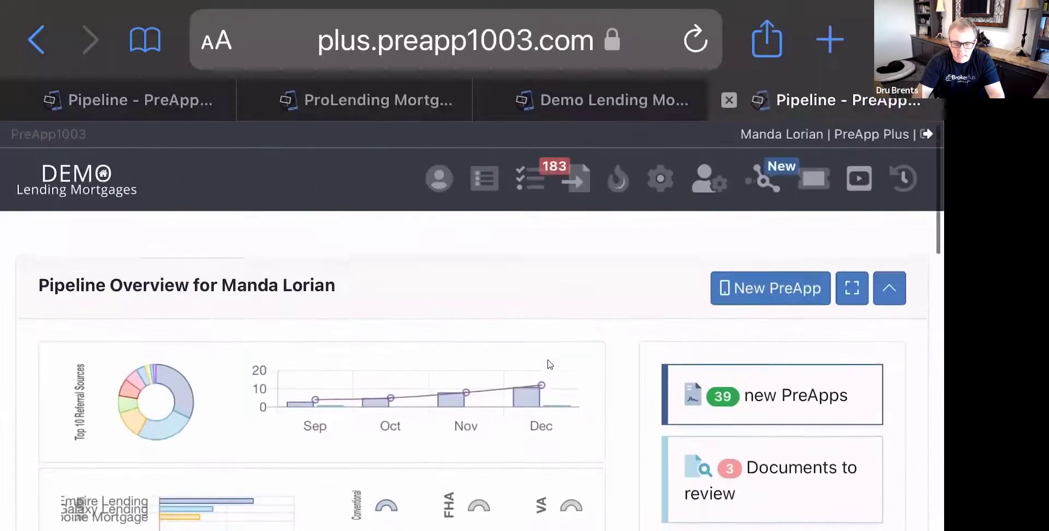
{"action": "scroll", "scroll_direction": "down", "scroll_amount": 3}
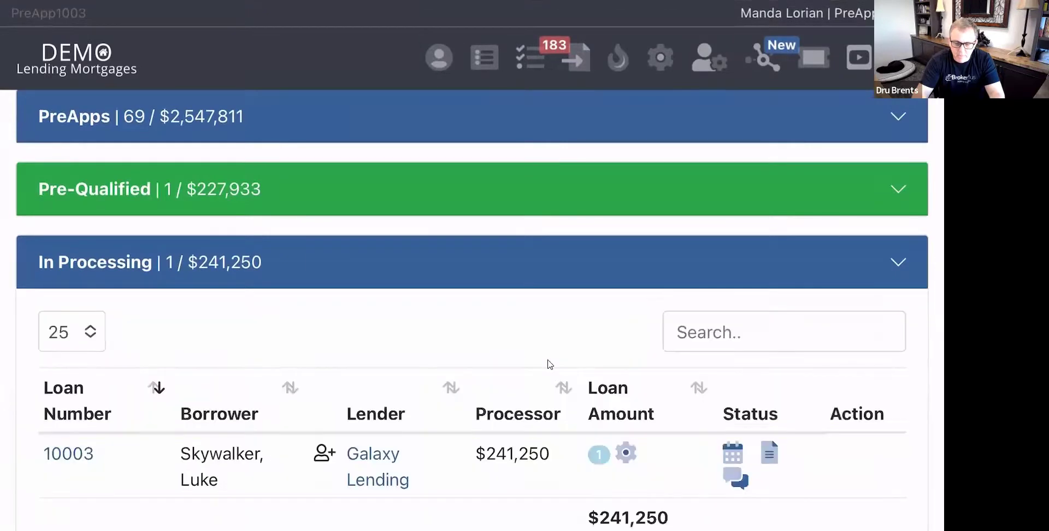
{"action": "scroll", "scroll_direction": "down", "scroll_amount": 3}
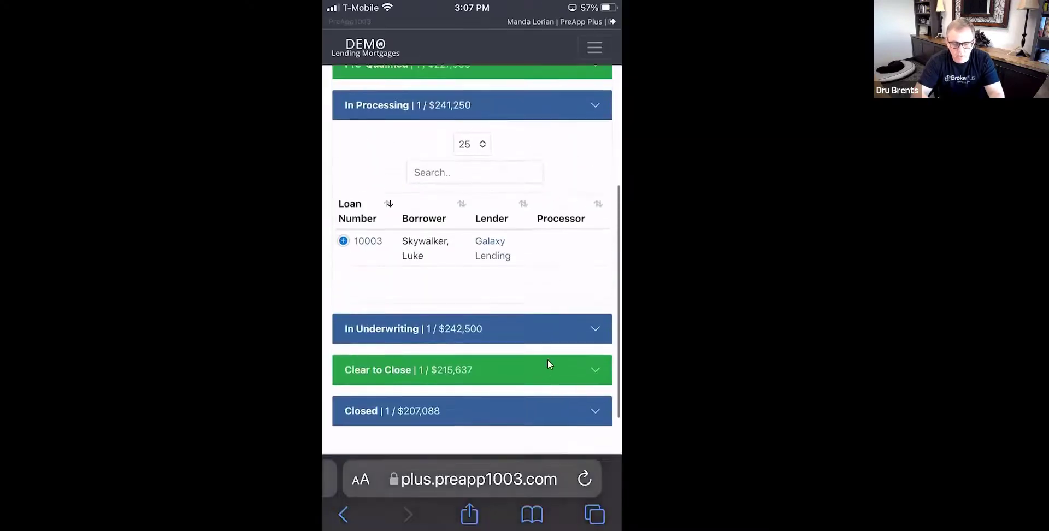
{"action": "left_click", "coordinate": [343, 256]}
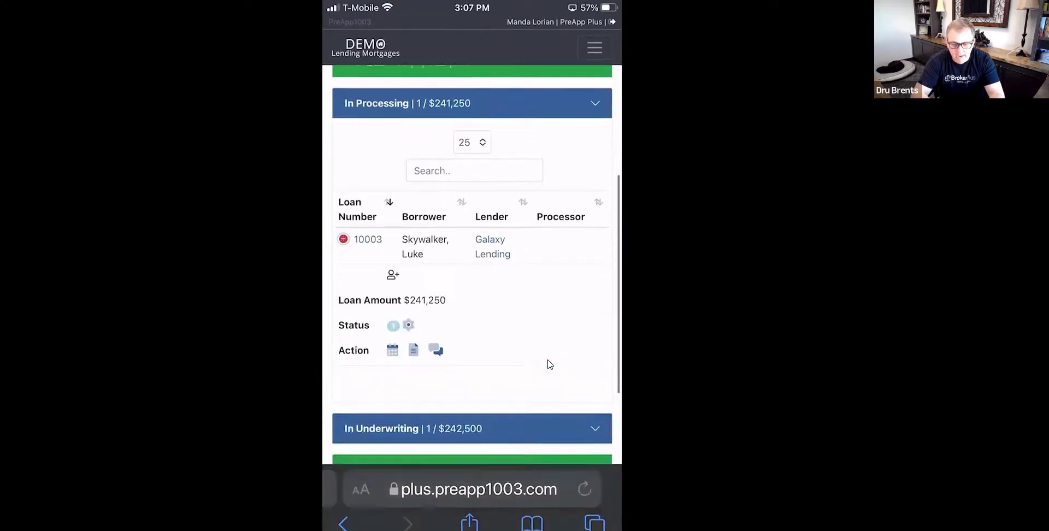
- View loan 10003's conversation log, then close it
{"action": "scroll", "scroll_direction": "down", "scroll_amount": 3}
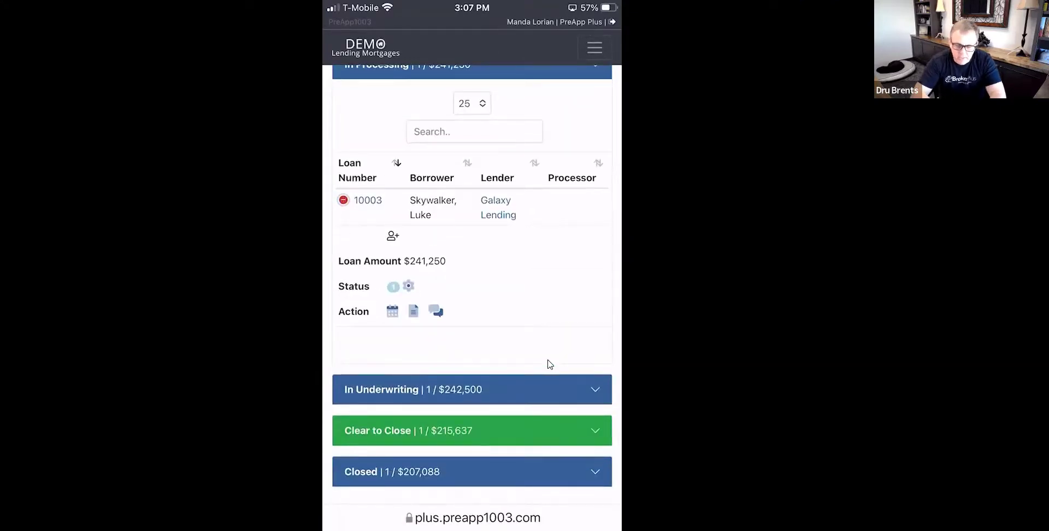
{"action": "left_click", "coordinate": [434, 311]}
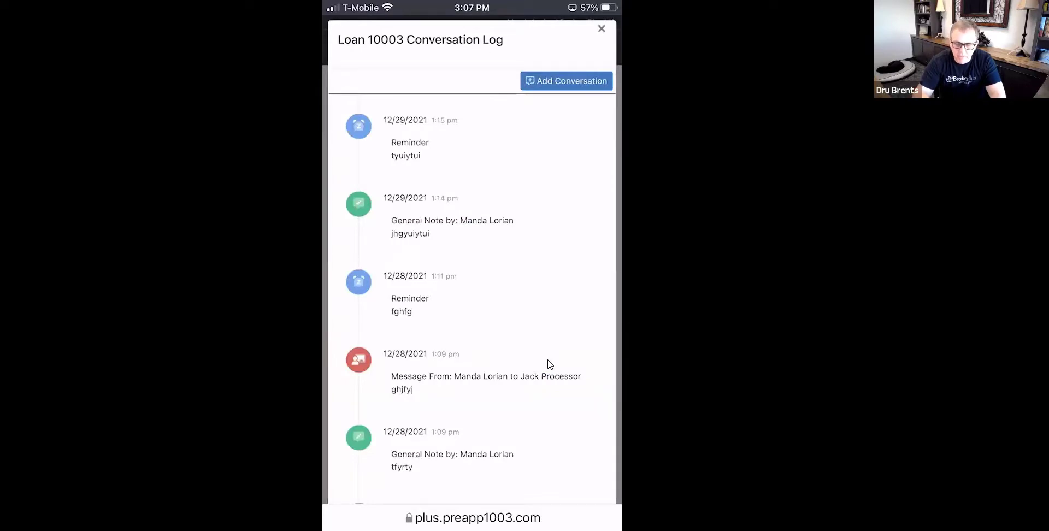
{"action": "left_click", "coordinate": [601, 28]}
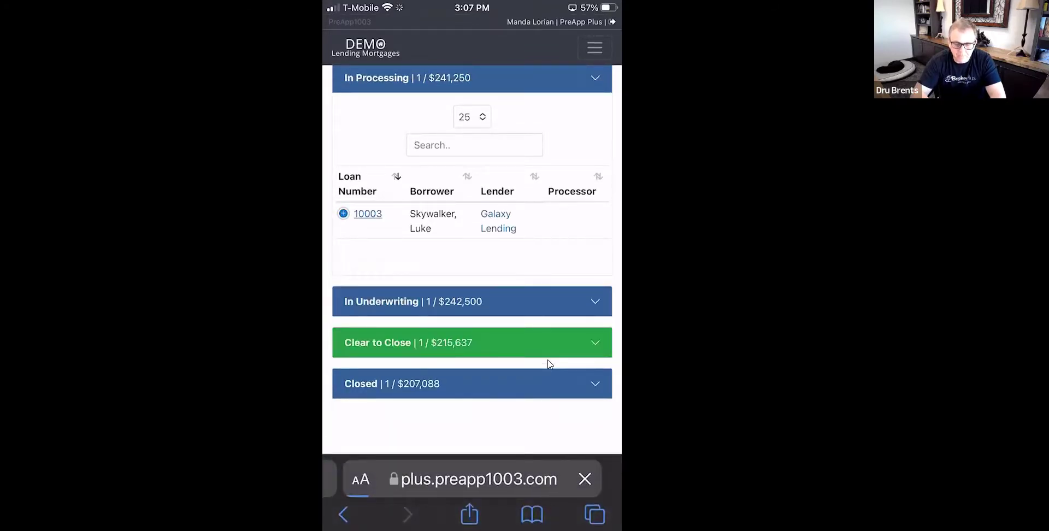
- Open loan 10003's file and scroll to Note Rate, APR and payment breakdown
{"action": "left_click", "coordinate": [367, 214]}
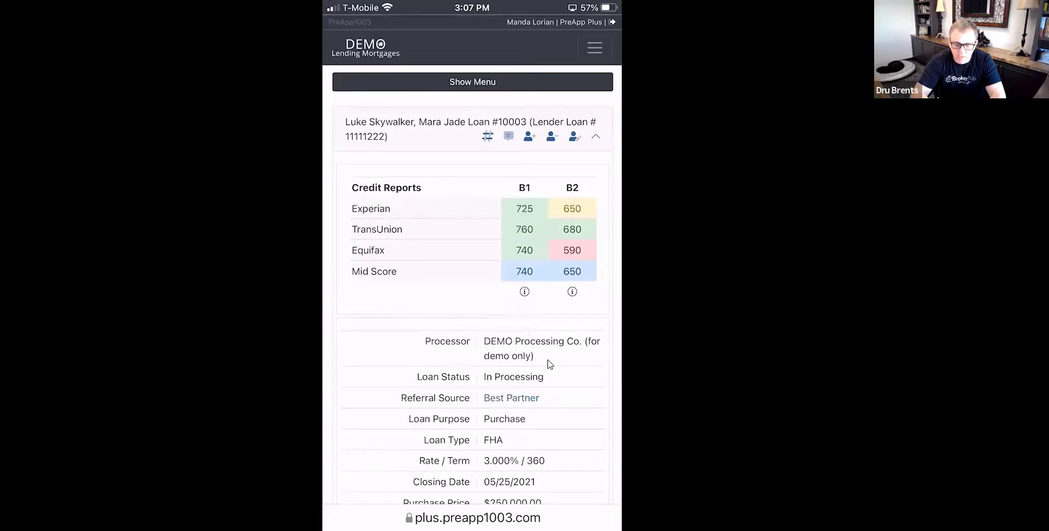
{"action": "scroll", "scroll_direction": "down", "scroll_amount": 3}
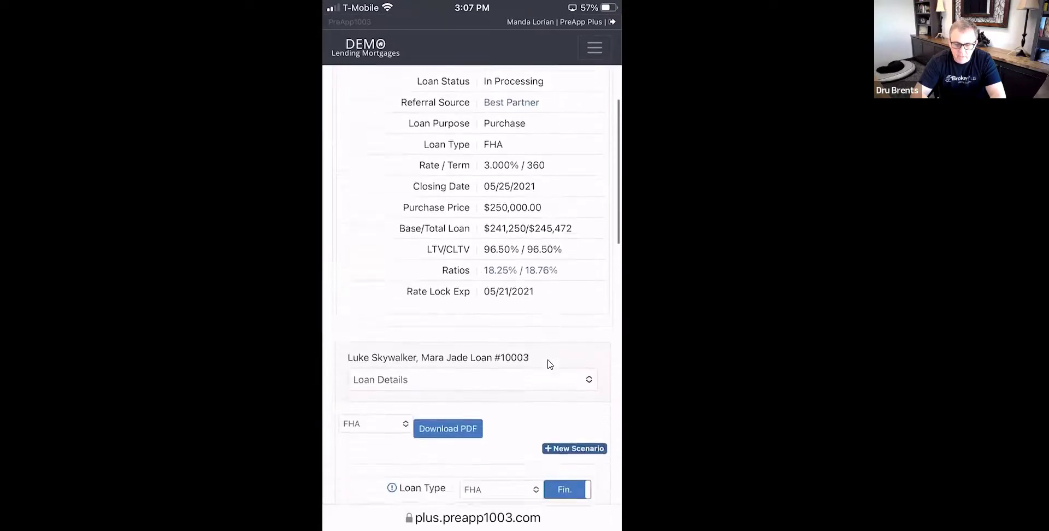
{"action": "scroll", "scroll_direction": "down", "scroll_amount": 3}
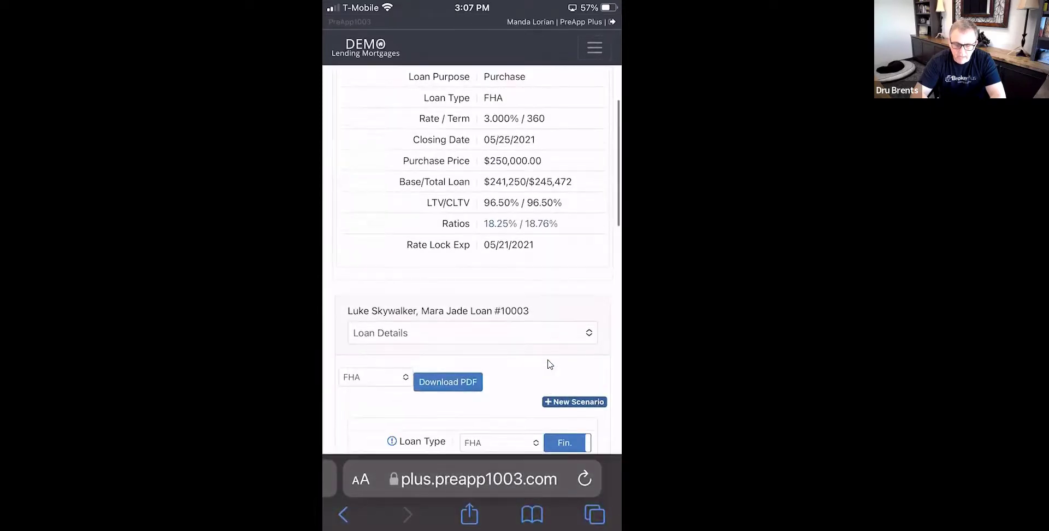
{"action": "left_click", "coordinate": [472, 332]}
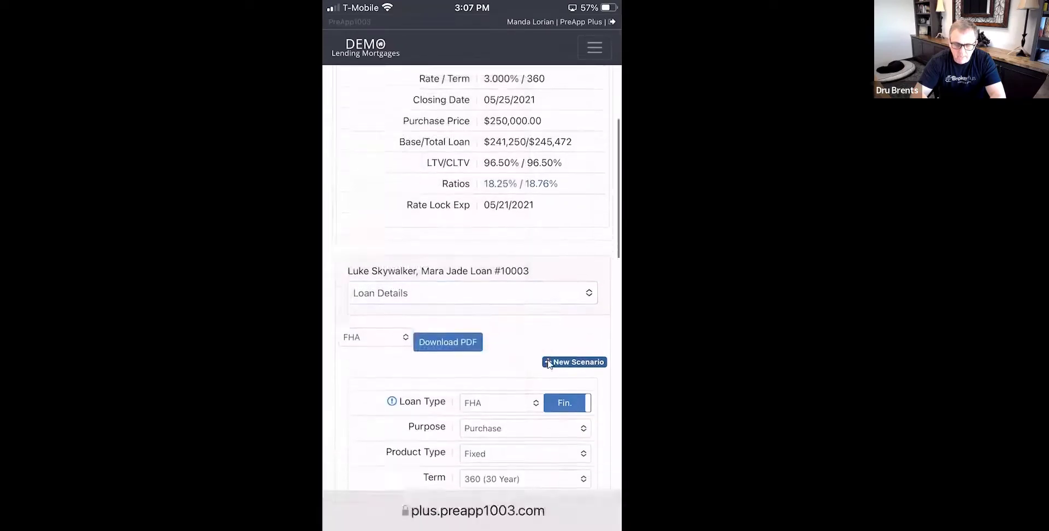
{"action": "scroll", "scroll_direction": "down", "scroll_amount": 3}
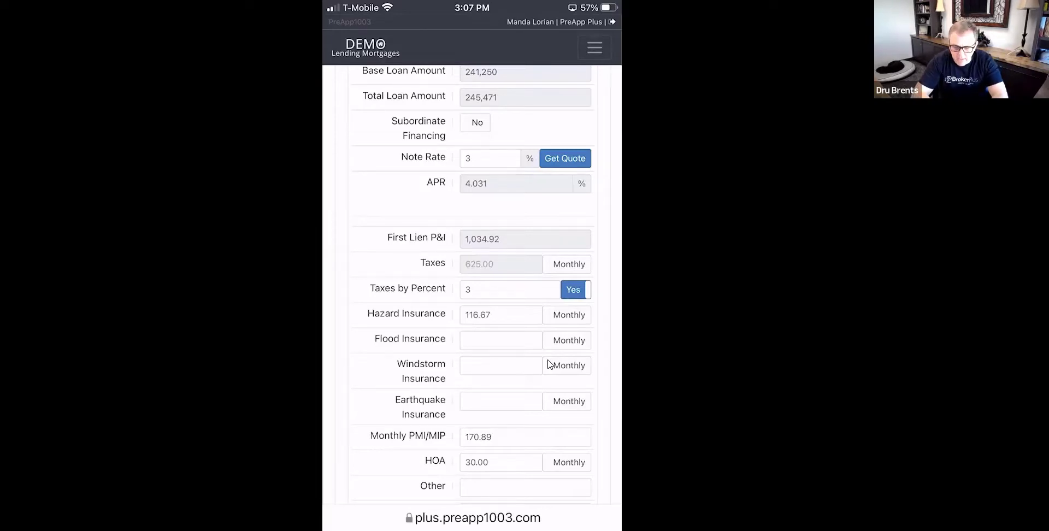
- Switch property taxes and hazard insurance to yearly amounts, returning insurance to monthly
{"action": "left_click", "coordinate": [566, 264]}
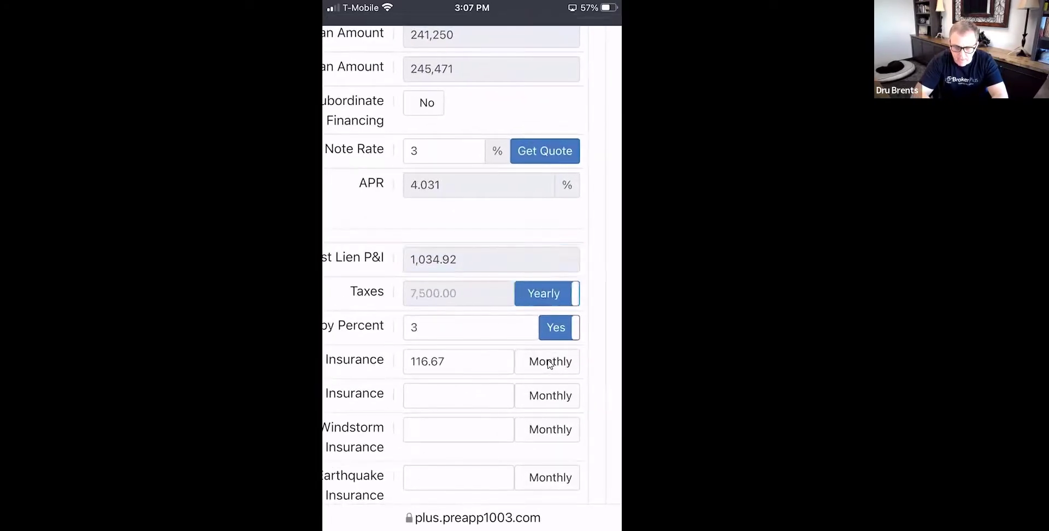
{"action": "left_click", "coordinate": [548, 361]}
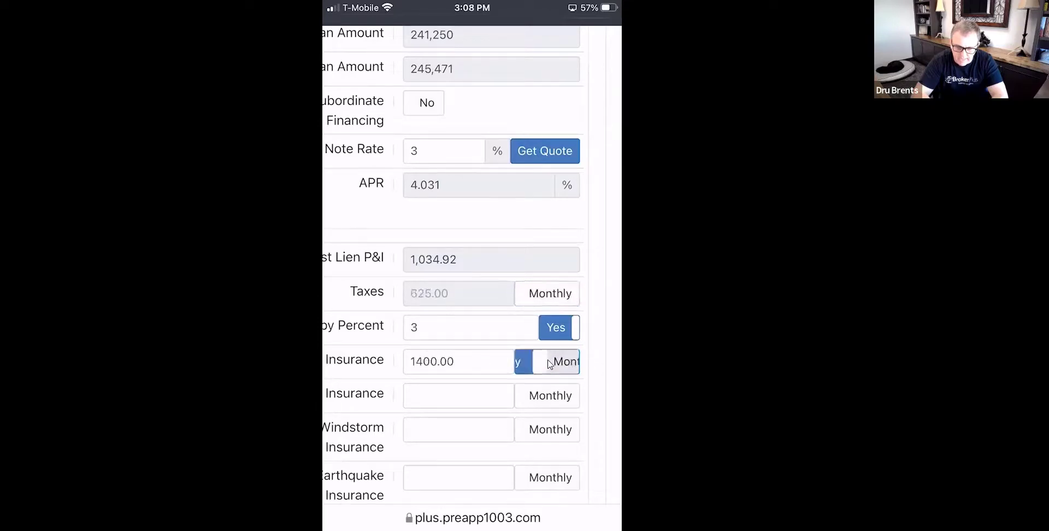
{"action": "left_click", "coordinate": [547, 362]}
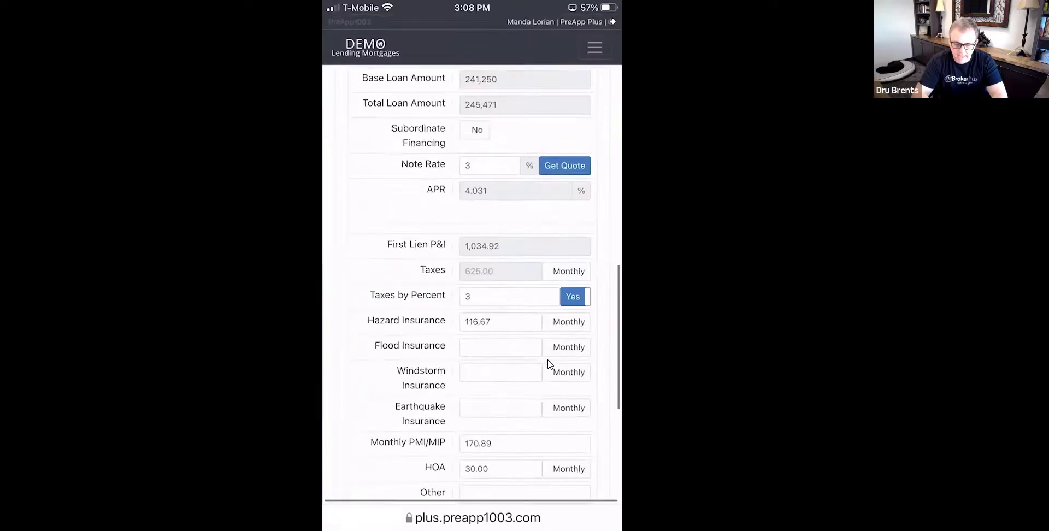
{"action": "scroll", "scroll_direction": "down", "scroll_amount": 3}
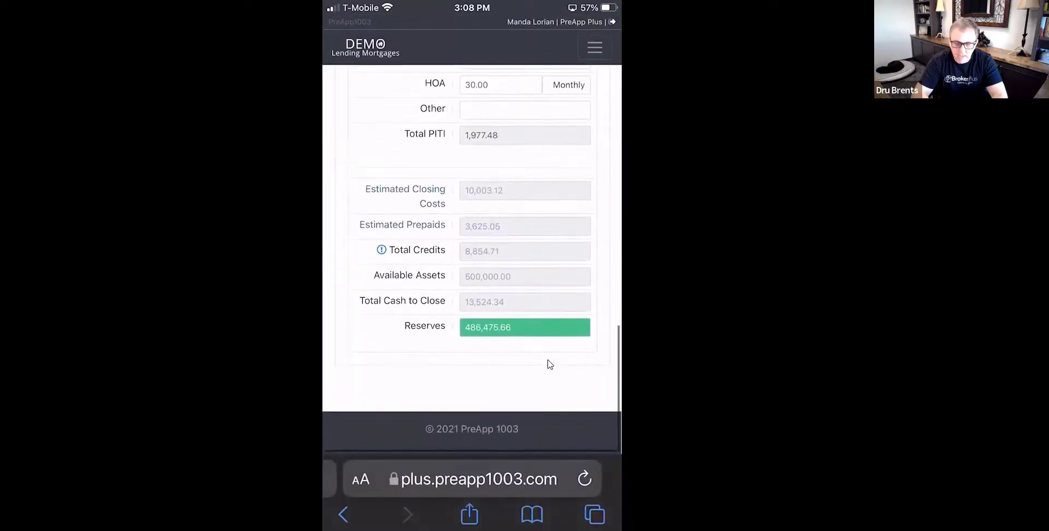
{"action": "scroll", "scroll_direction": "up", "scroll_amount": 3}
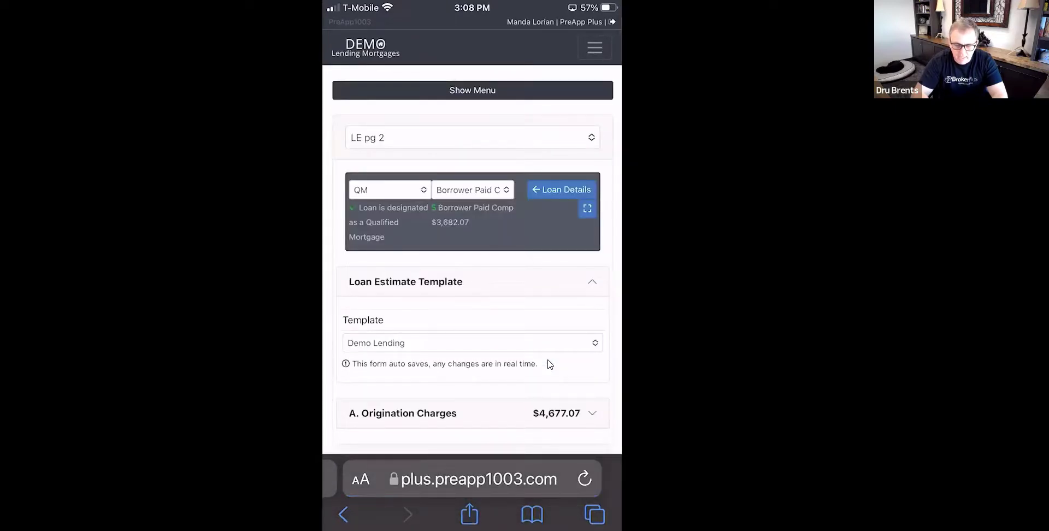
- Expand and collapse the Origination Charges, Credits and Services You Can Shop For sections
{"action": "scroll", "scroll_direction": "down", "scroll_amount": 3}
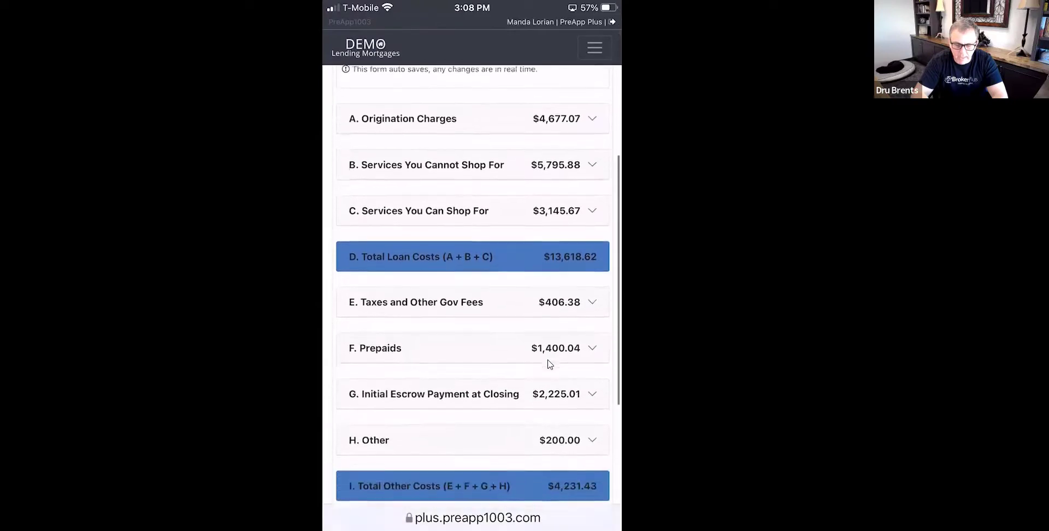
{"action": "left_click", "coordinate": [471, 119]}
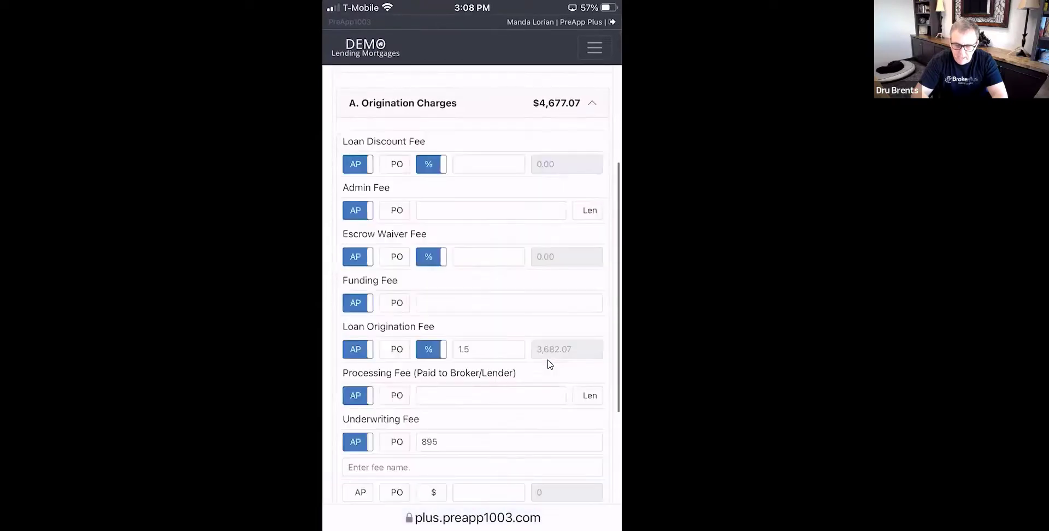
{"action": "left_click", "coordinate": [594, 103]}
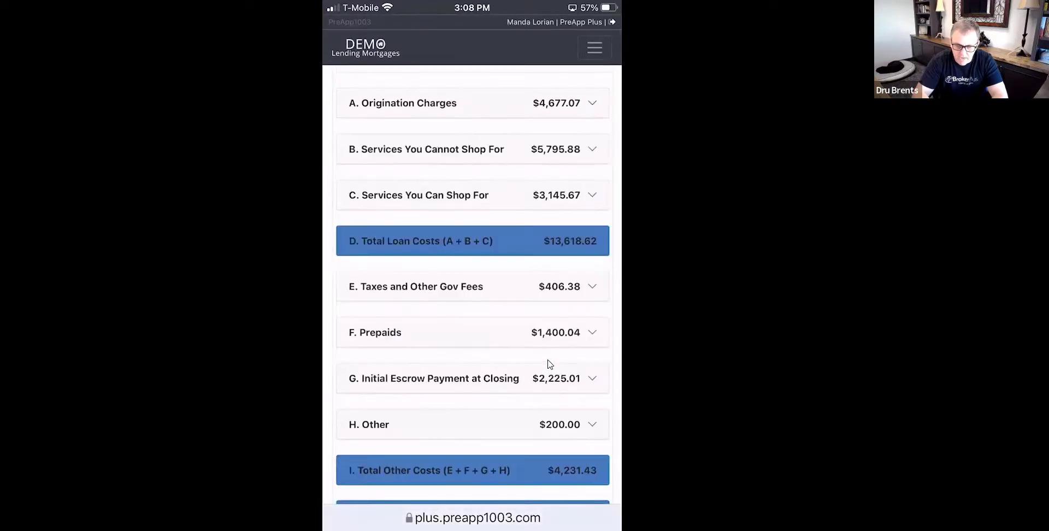
{"action": "scroll", "scroll_direction": "down", "scroll_amount": 3}
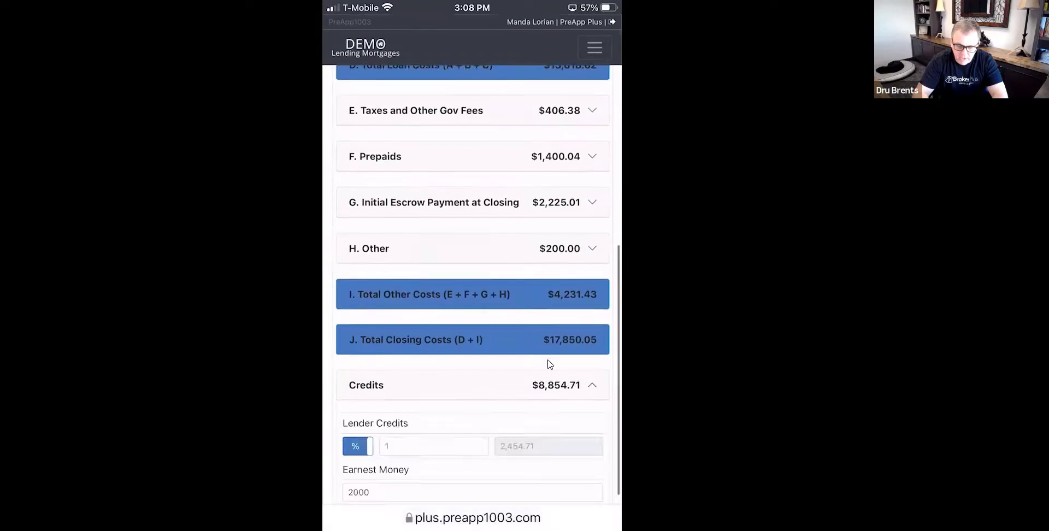
{"action": "left_click", "coordinate": [594, 385]}
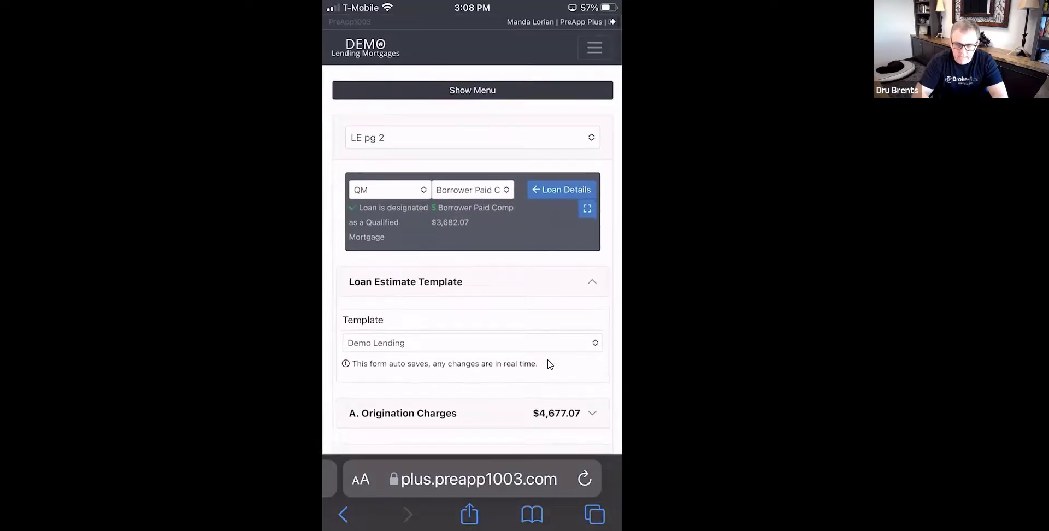
{"action": "left_click", "coordinate": [471, 137]}
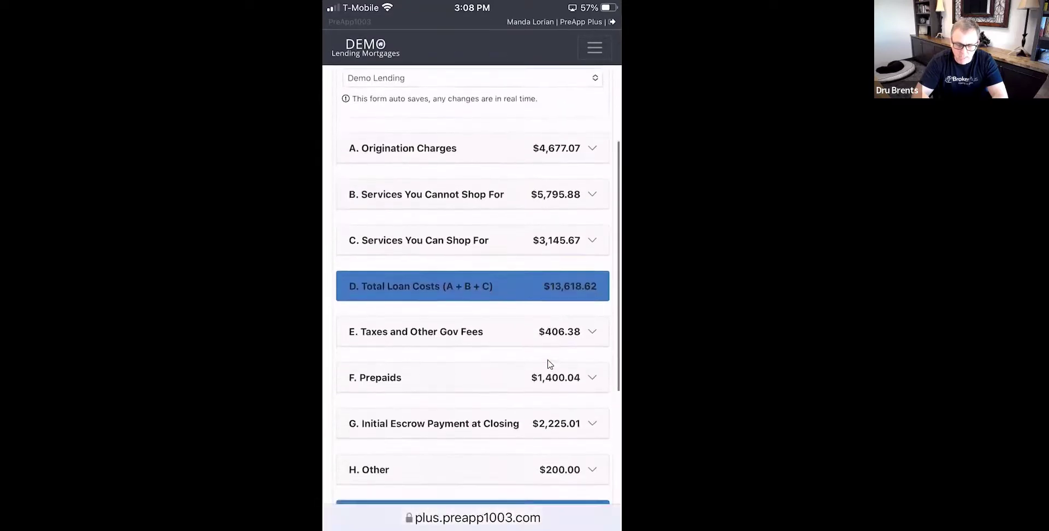
{"action": "left_click", "coordinate": [472, 240]}
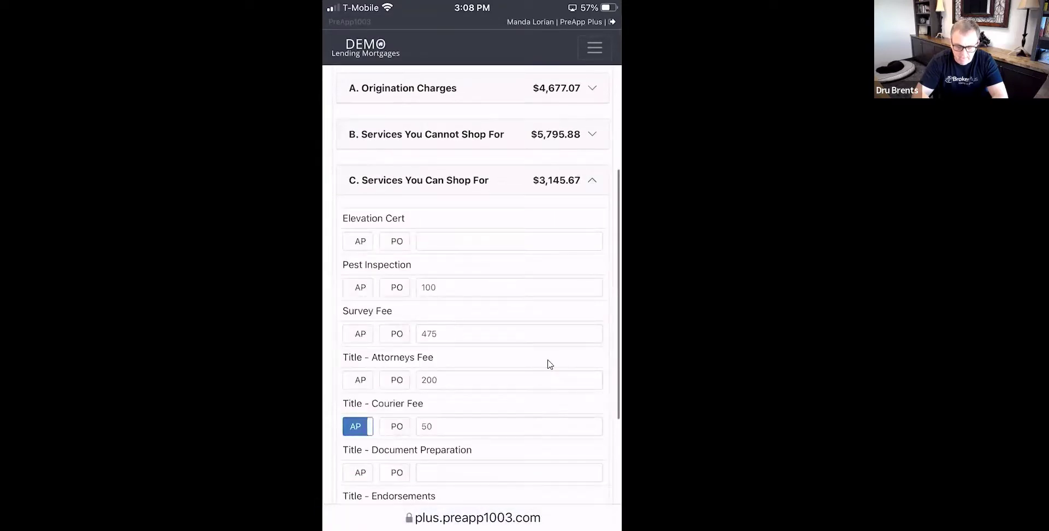
{"action": "scroll", "scroll_direction": "down", "scroll_amount": 3}
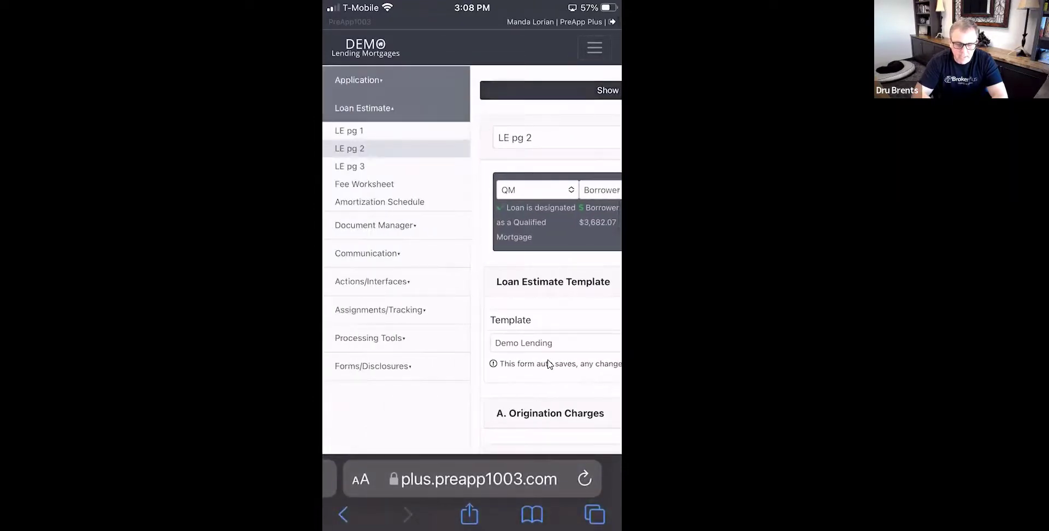
- Open Liabilities and view the Wells Fargo and Test Loan account details
{"action": "left_click", "coordinate": [357, 79]}
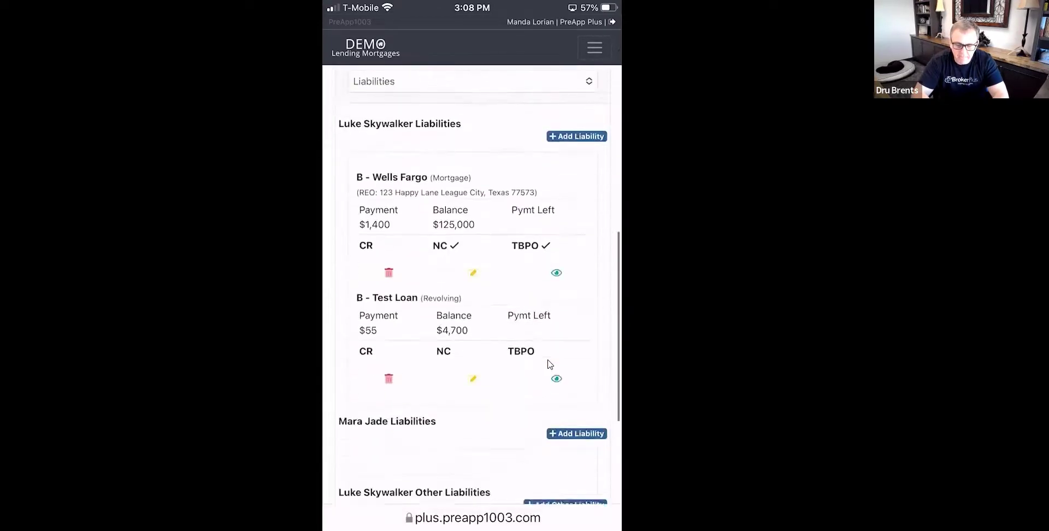
{"action": "scroll", "scroll_direction": "down", "scroll_amount": 3}
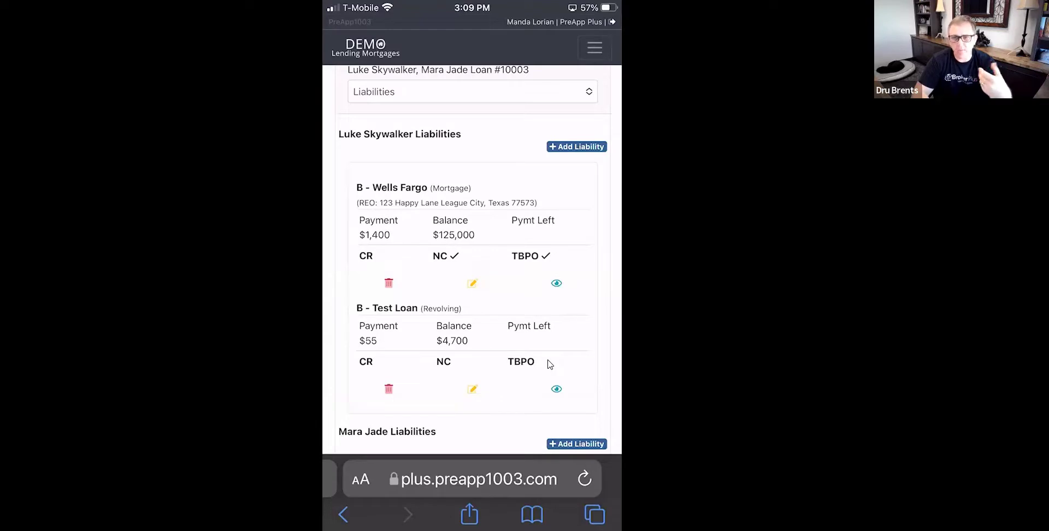
{"action": "left_click", "coordinate": [556, 283]}
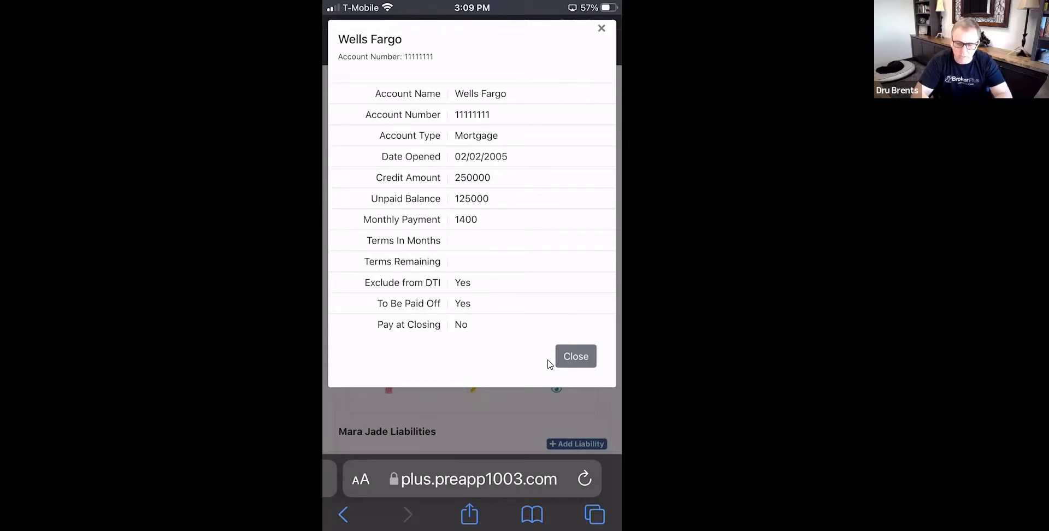
{"action": "left_click", "coordinate": [575, 356]}
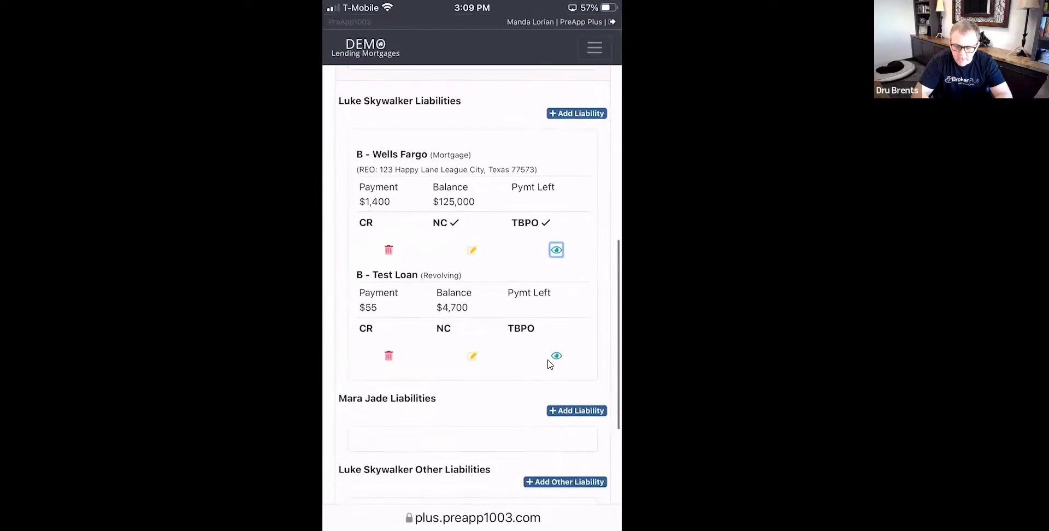
{"action": "left_click", "coordinate": [556, 356]}
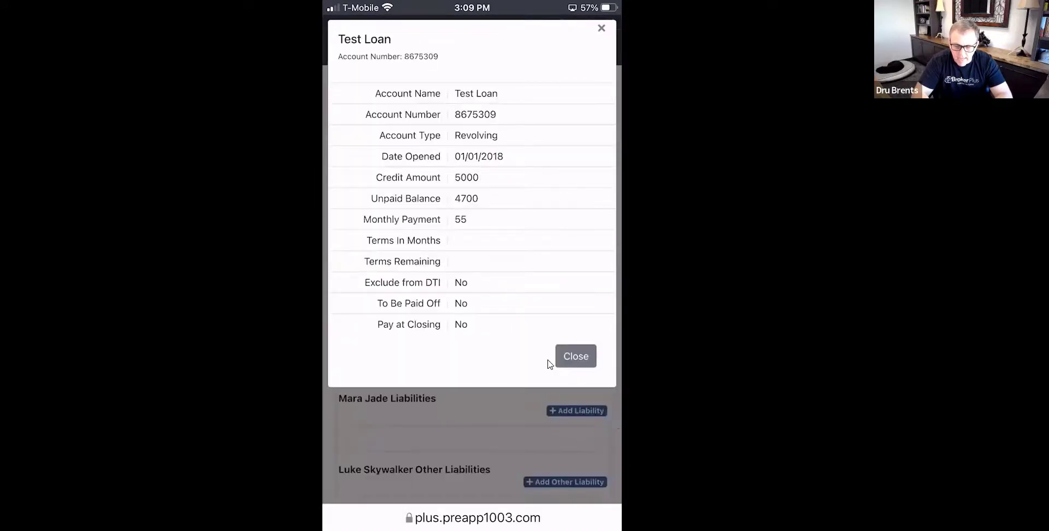
{"action": "left_click", "coordinate": [575, 356]}
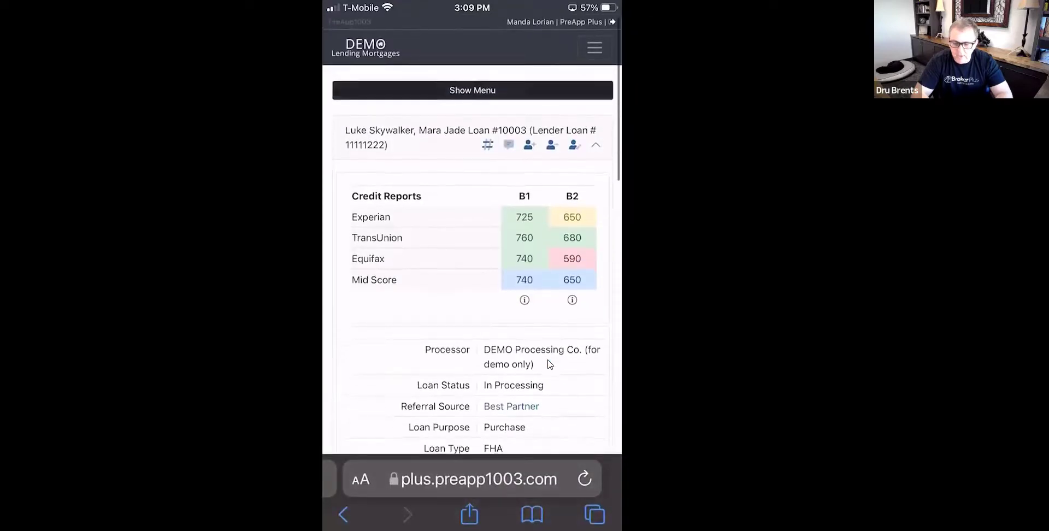
- Browse the Communication, Actions/Interfaces and Application menu groups to reach Document Manager
{"action": "left_click", "coordinate": [472, 90]}
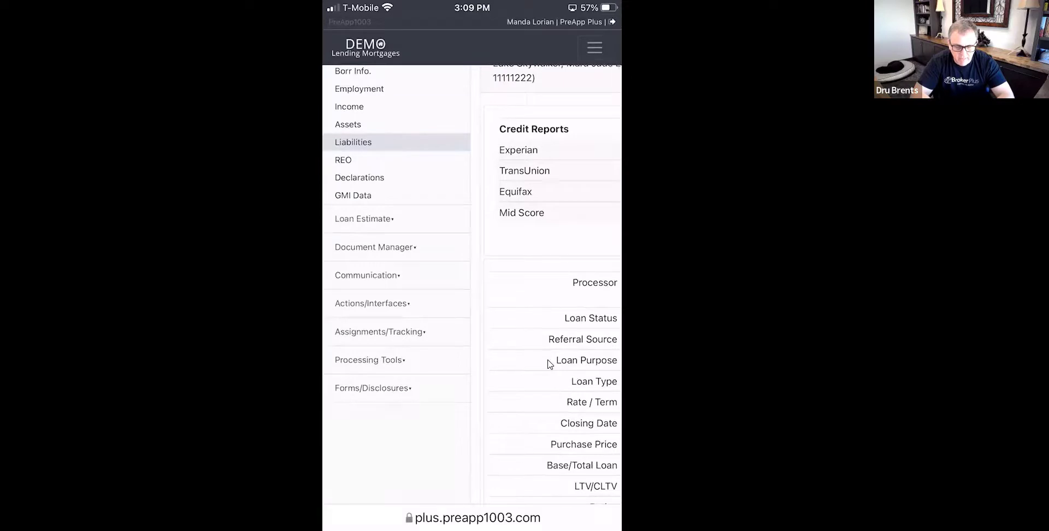
{"action": "left_click", "coordinate": [365, 276]}
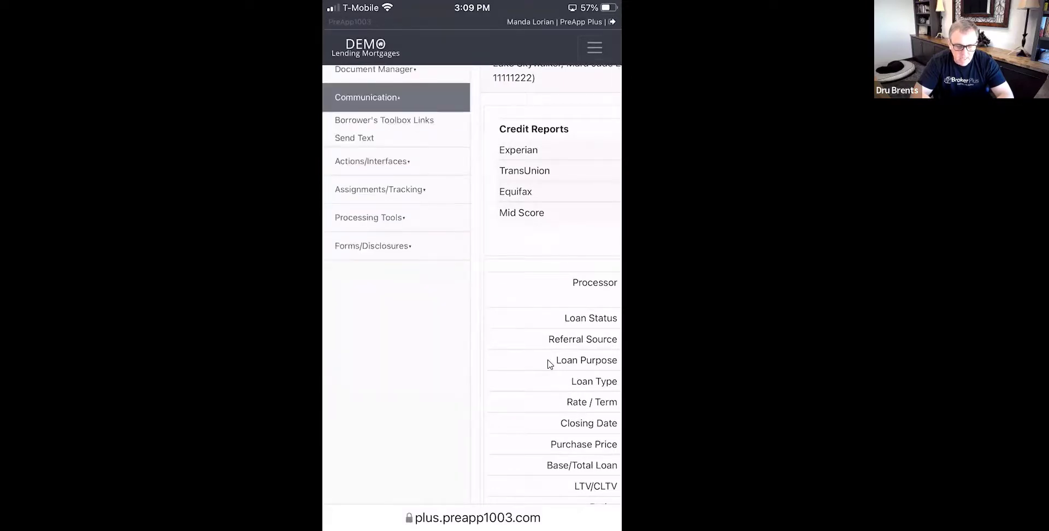
{"action": "left_click", "coordinate": [370, 161]}
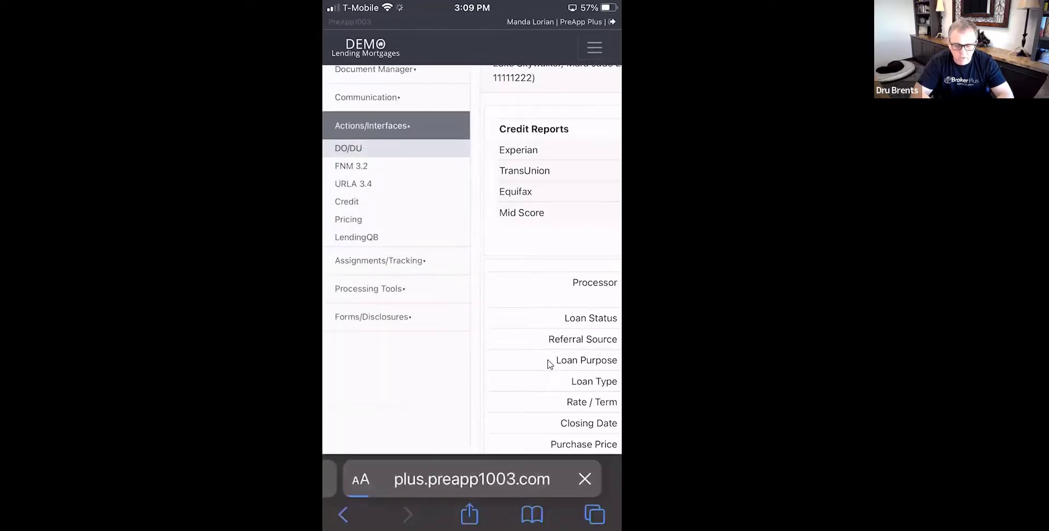
{"action": "left_click", "coordinate": [348, 148]}
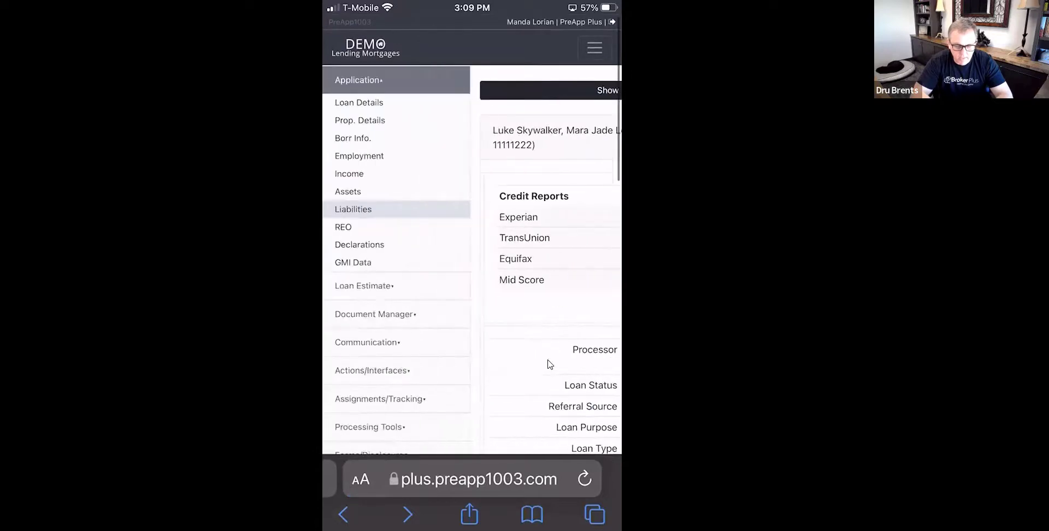
{"action": "scroll", "scroll_direction": "down", "scroll_amount": 3}
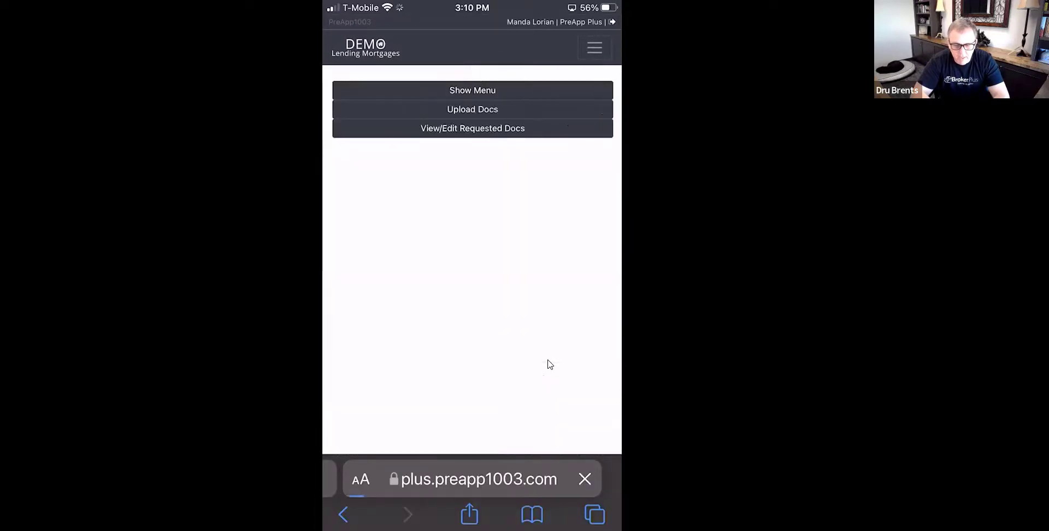
- Open the requested documents checklist and scroll through each borrower's uploads
{"action": "left_click", "coordinate": [472, 128]}
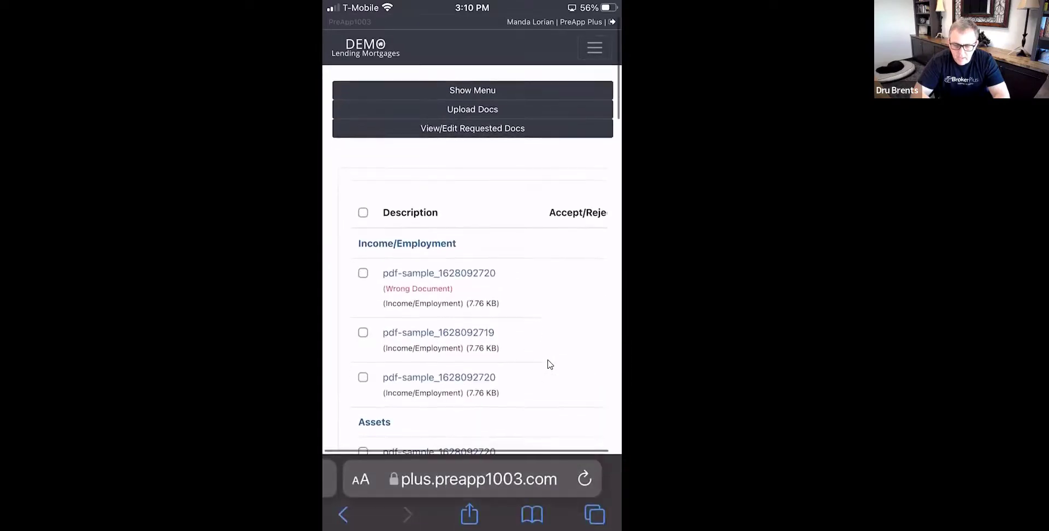
{"action": "left_click", "coordinate": [472, 128]}
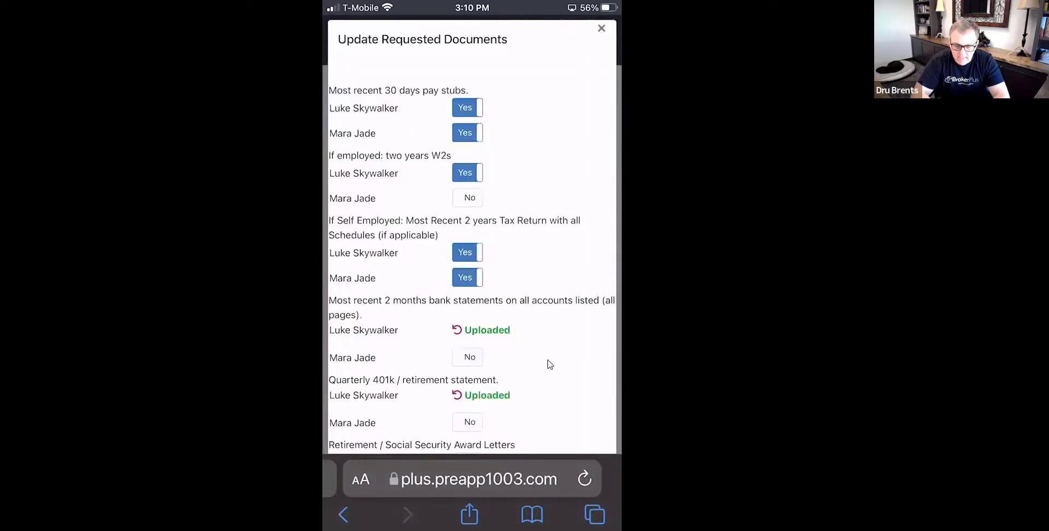
{"action": "scroll", "scroll_direction": "down", "scroll_amount": 3}
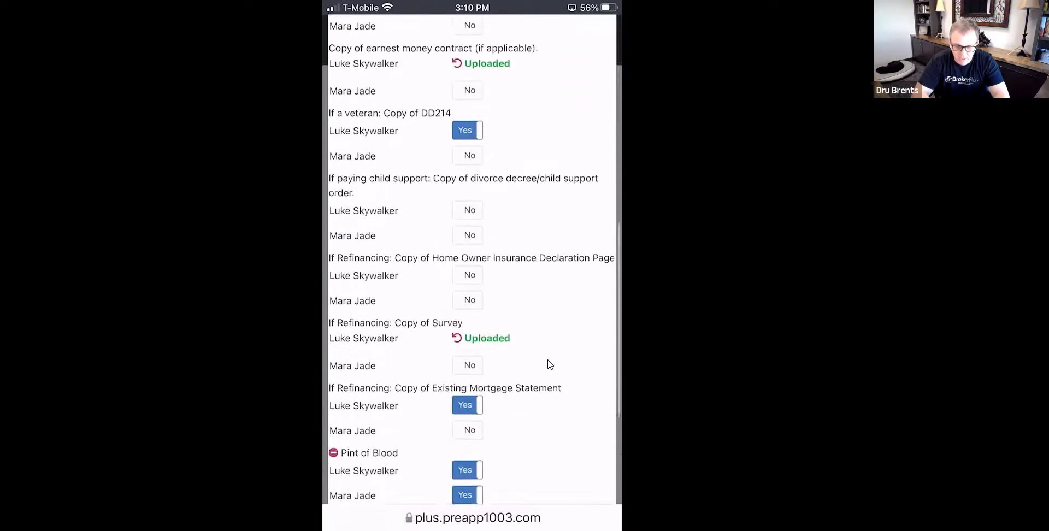
{"action": "scroll", "scroll_direction": "up", "scroll_amount": 3}
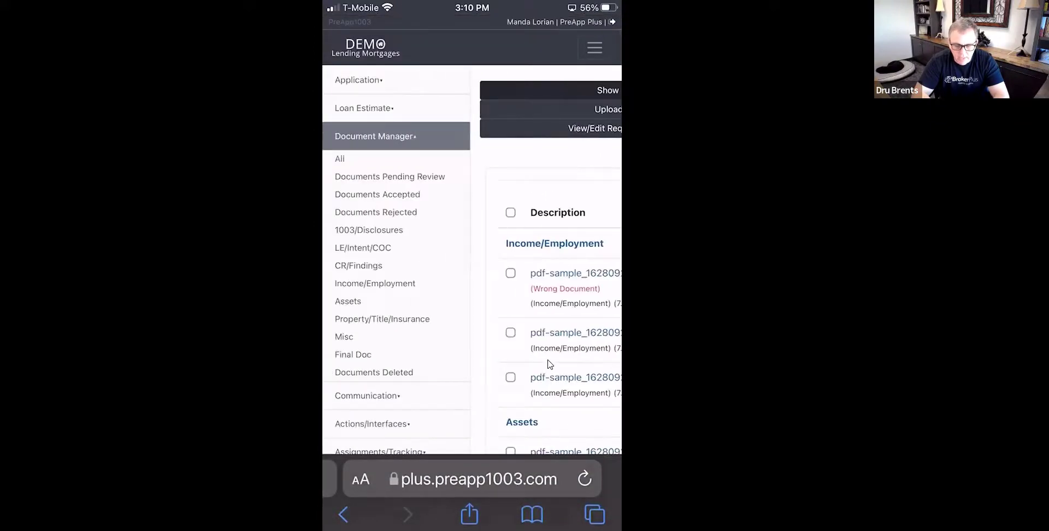
{"action": "scroll", "scroll_direction": "down", "scroll_amount": 3}
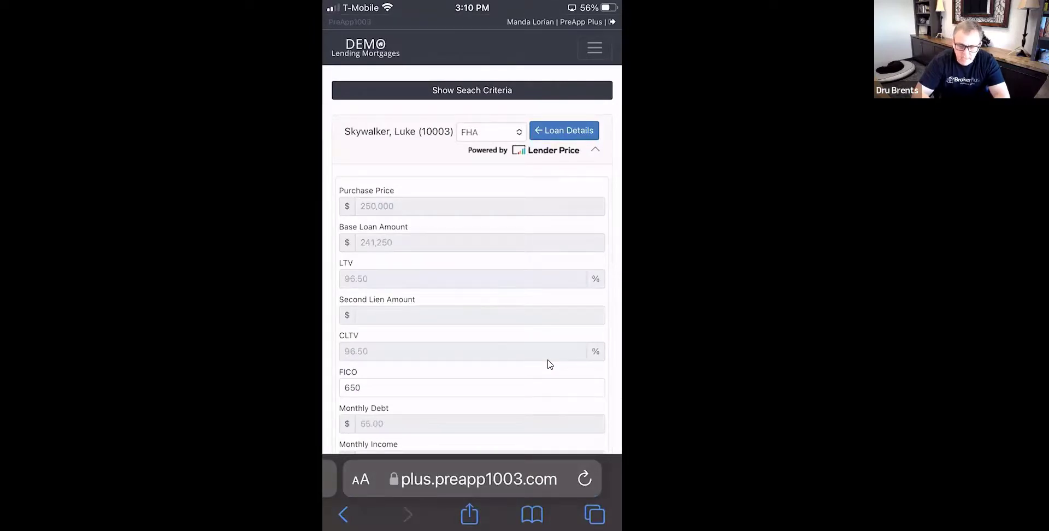
- Run Get Pricing on the FHA search criteria and scroll the 305 results
{"action": "scroll", "scroll_direction": "down", "scroll_amount": 3}
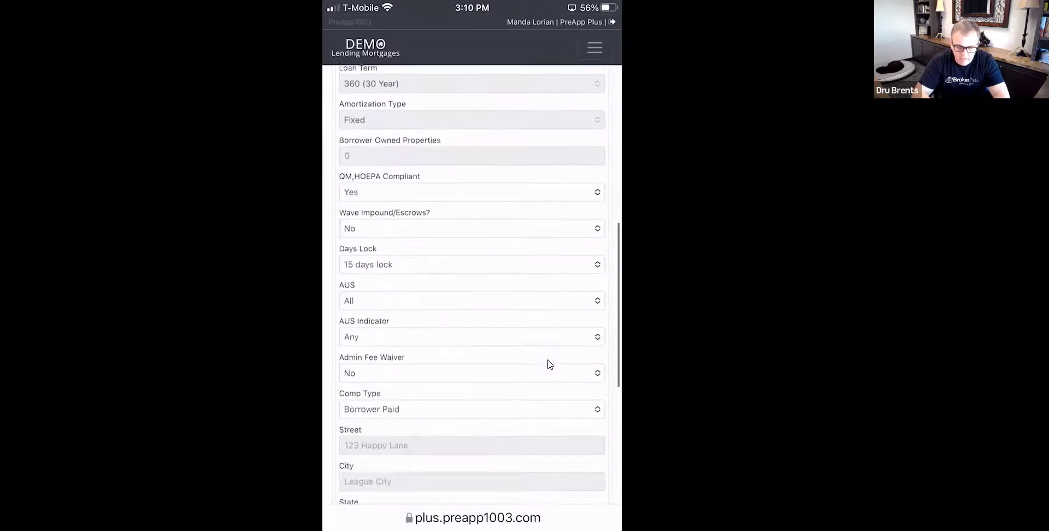
{"action": "scroll", "scroll_direction": "down", "scroll_amount": 3}
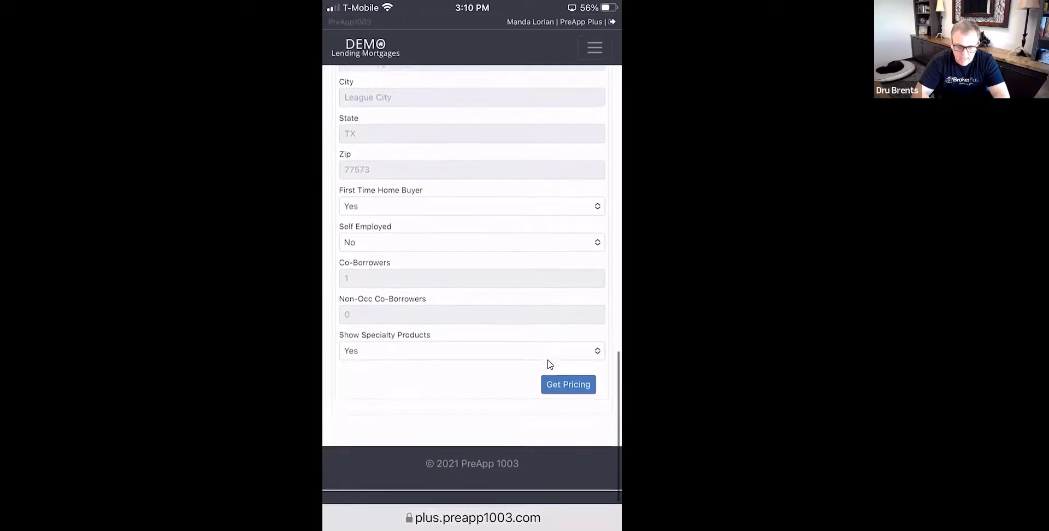
{"action": "left_click", "coordinate": [567, 384]}
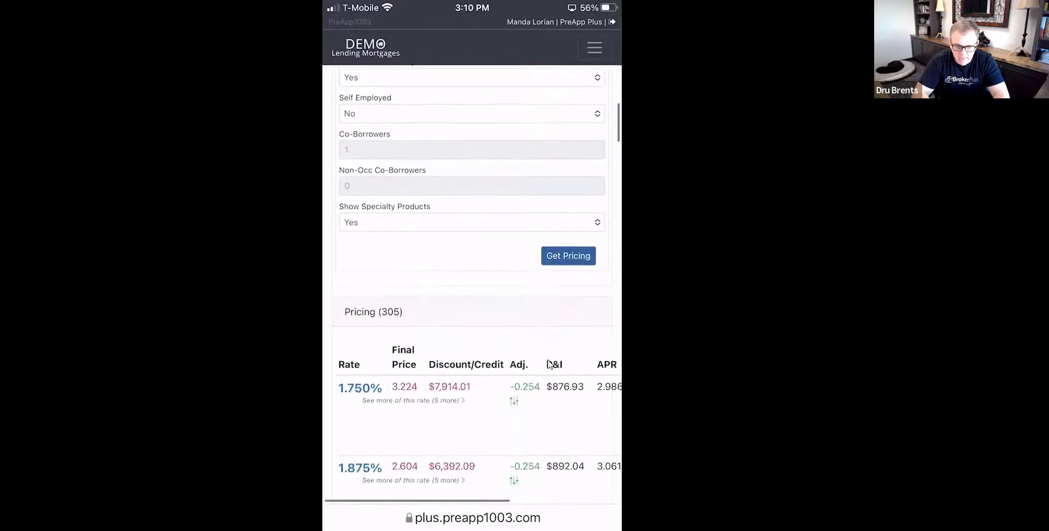
{"action": "scroll", "scroll_direction": "down", "scroll_amount": 3}
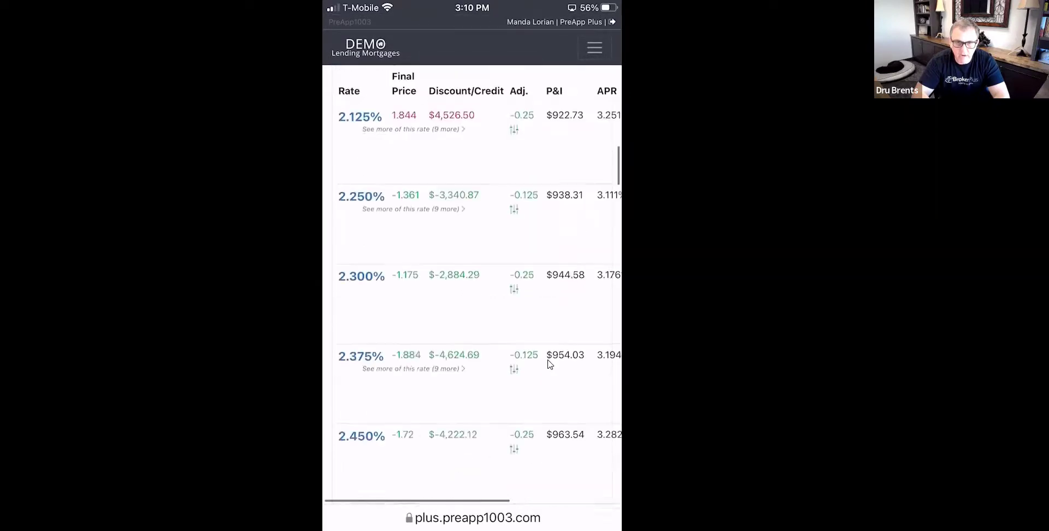
{"action": "scroll", "scroll_direction": "up", "scroll_amount": 3}
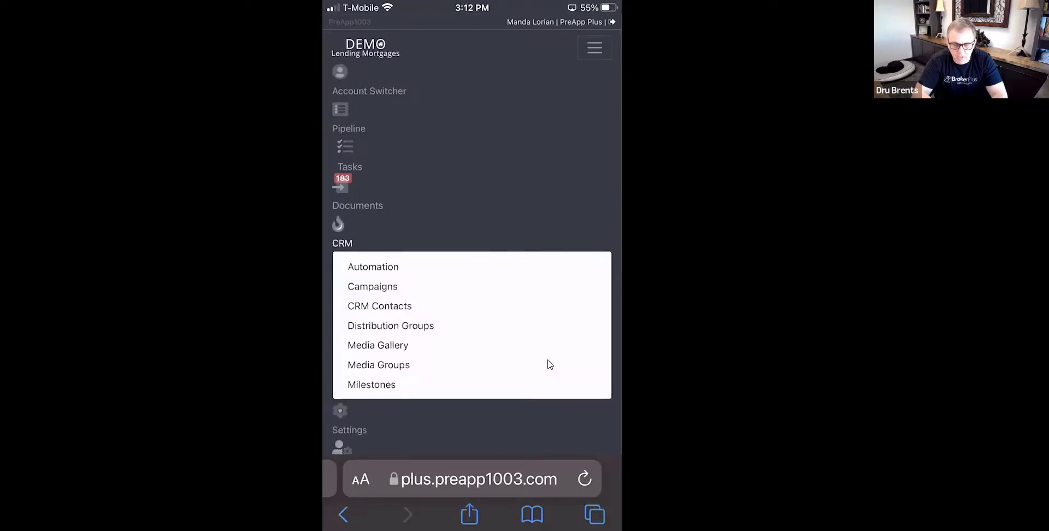
- Open CRM Contacts and bring up Test Brents in the edit contact form
{"action": "left_click", "coordinate": [379, 306]}
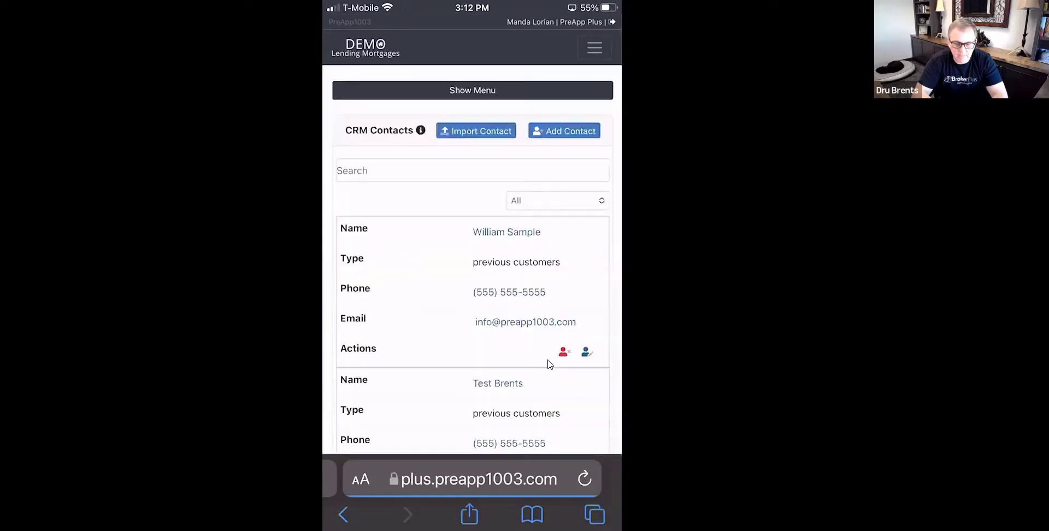
{"action": "scroll", "scroll_direction": "down", "scroll_amount": 3}
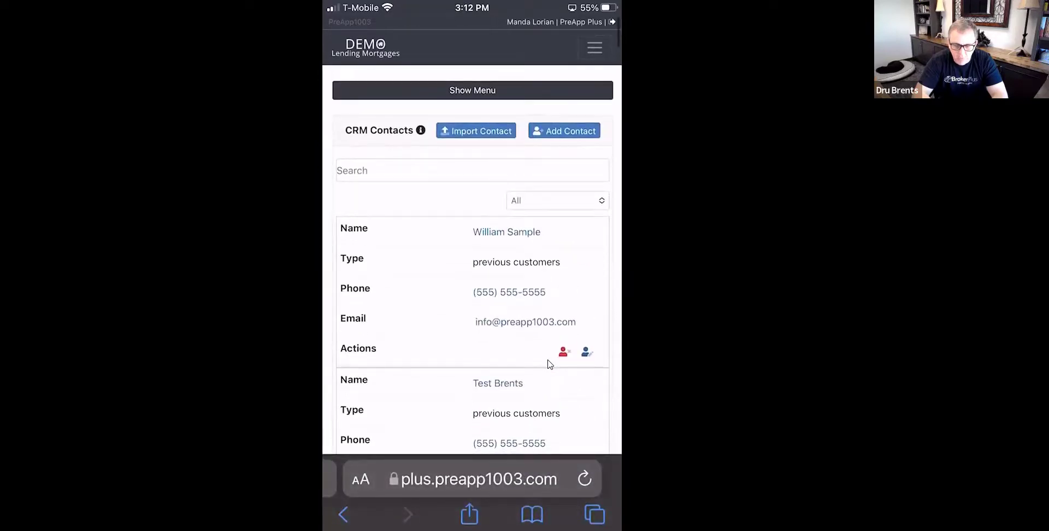
{"action": "scroll", "scroll_direction": "down", "scroll_amount": 3}
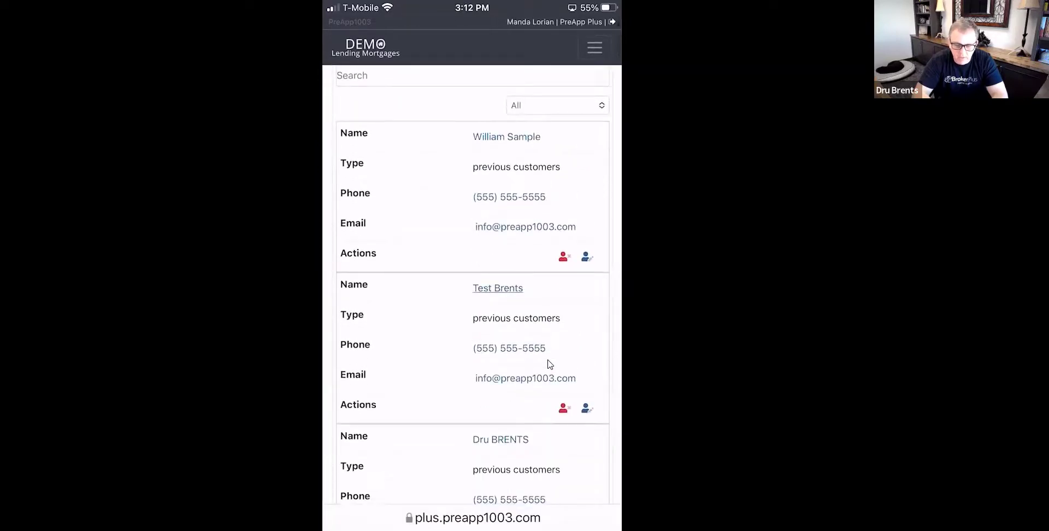
{"action": "left_click", "coordinate": [497, 288]}
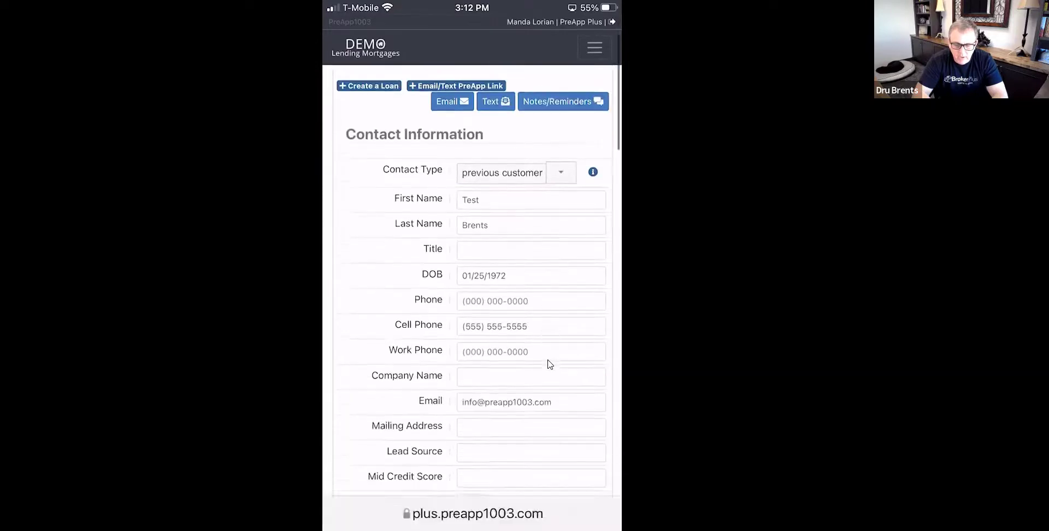
{"action": "scroll", "scroll_direction": "down", "scroll_amount": 3}
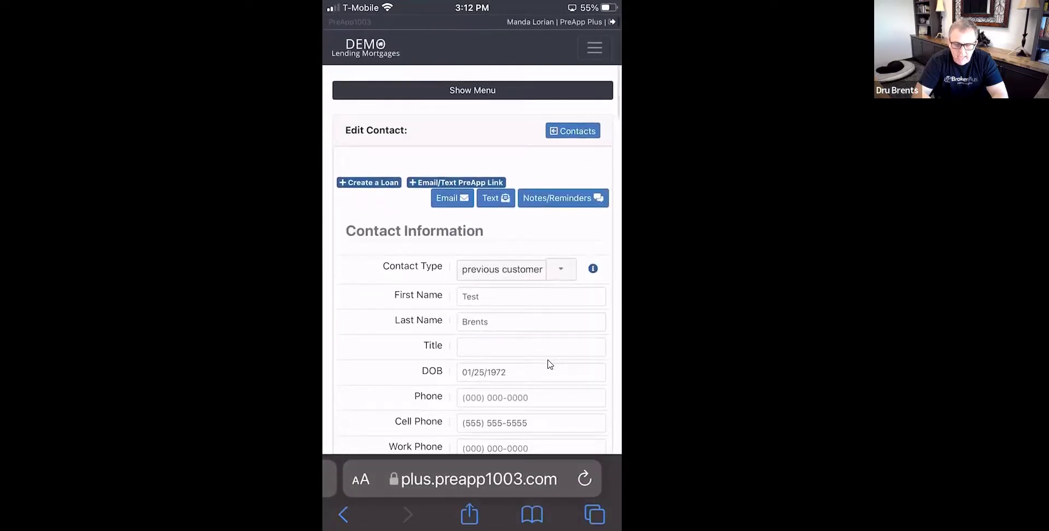
- Preview email and text messaging for Test Brents, then open the Email/Text PreApp Link window
{"action": "left_click", "coordinate": [563, 198]}
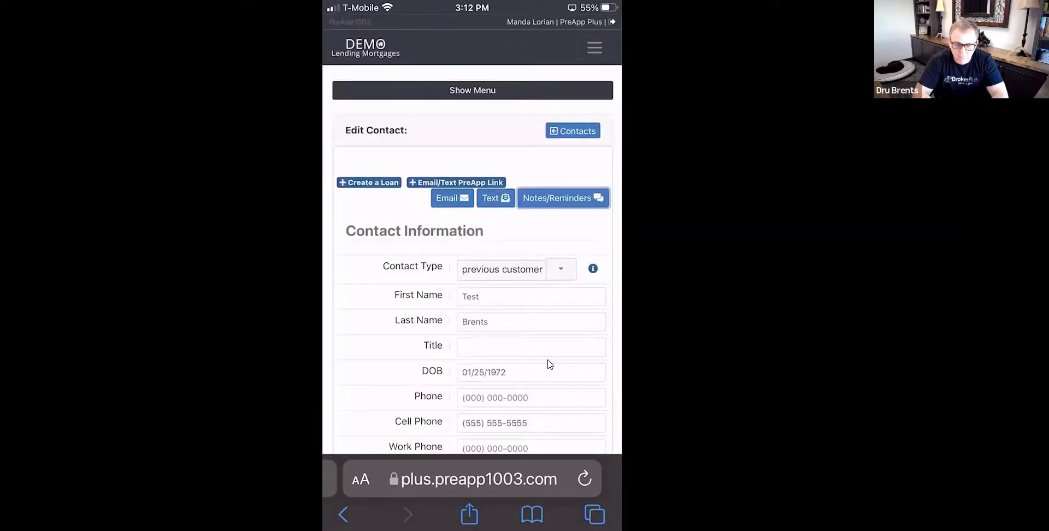
{"action": "left_click", "coordinate": [451, 197]}
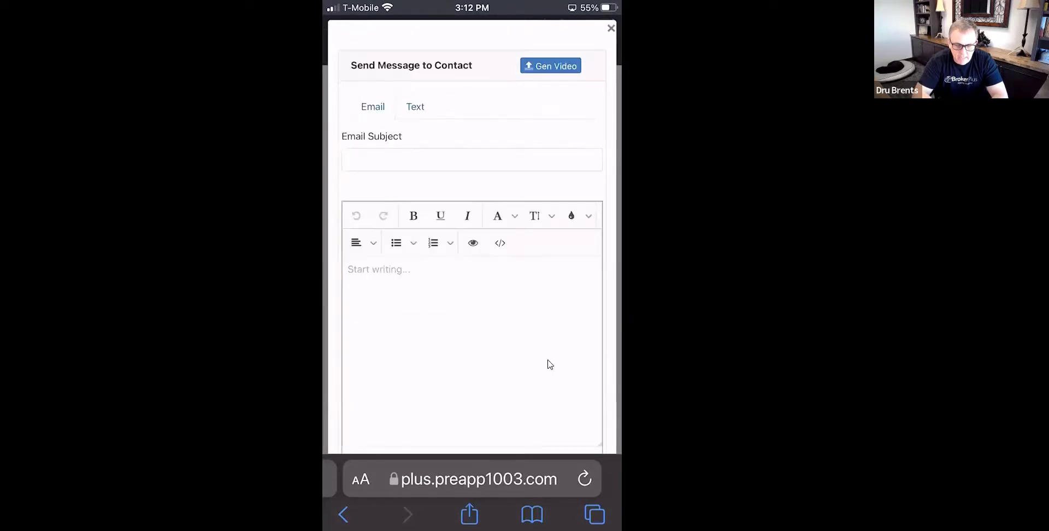
{"action": "left_click", "coordinate": [415, 107]}
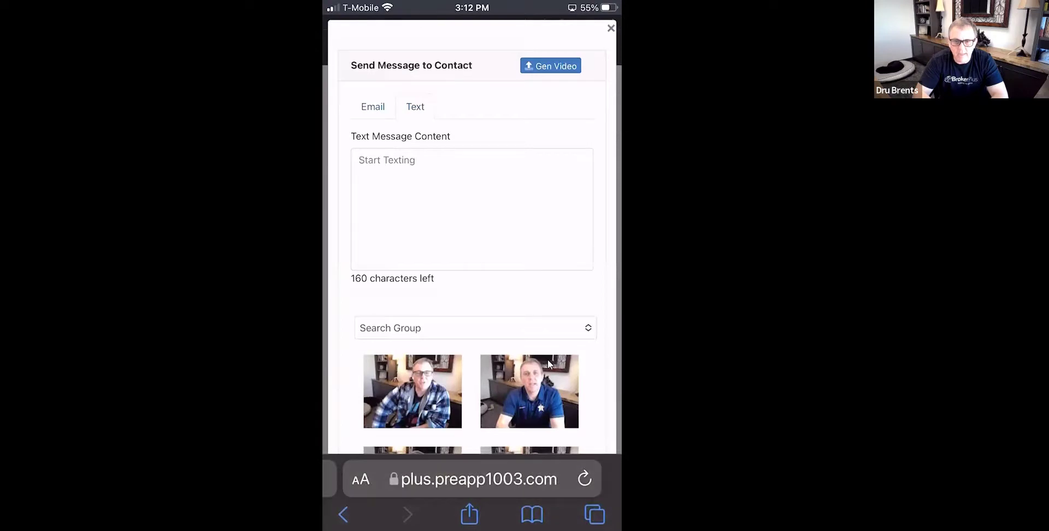
{"action": "left_click", "coordinate": [610, 28]}
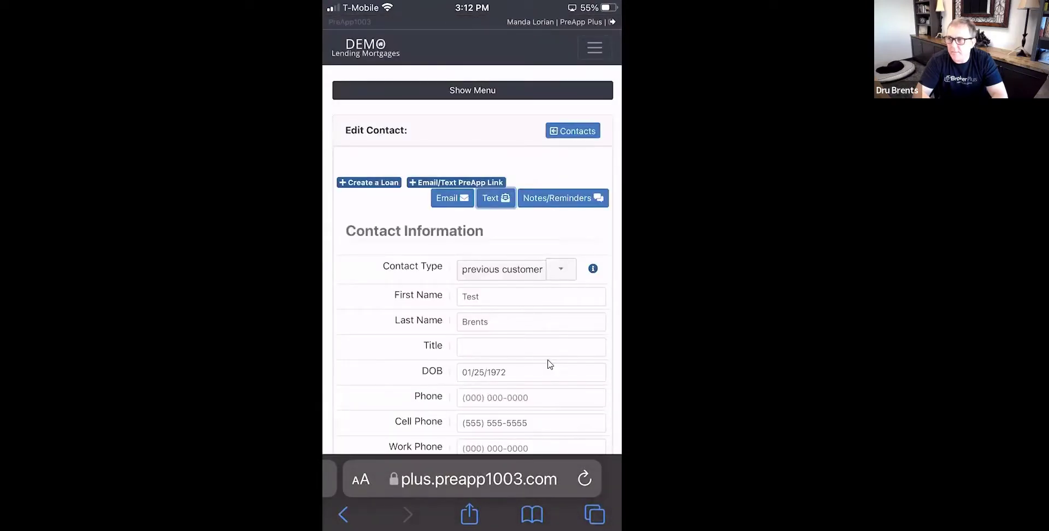
{"action": "scroll", "scroll_direction": "down", "scroll_amount": 3}
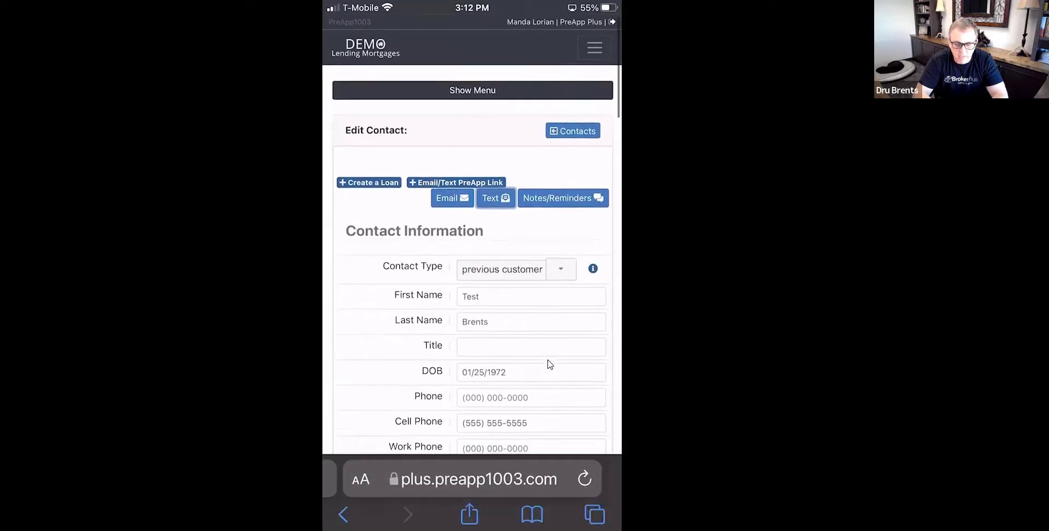
{"action": "left_click", "coordinate": [456, 182]}
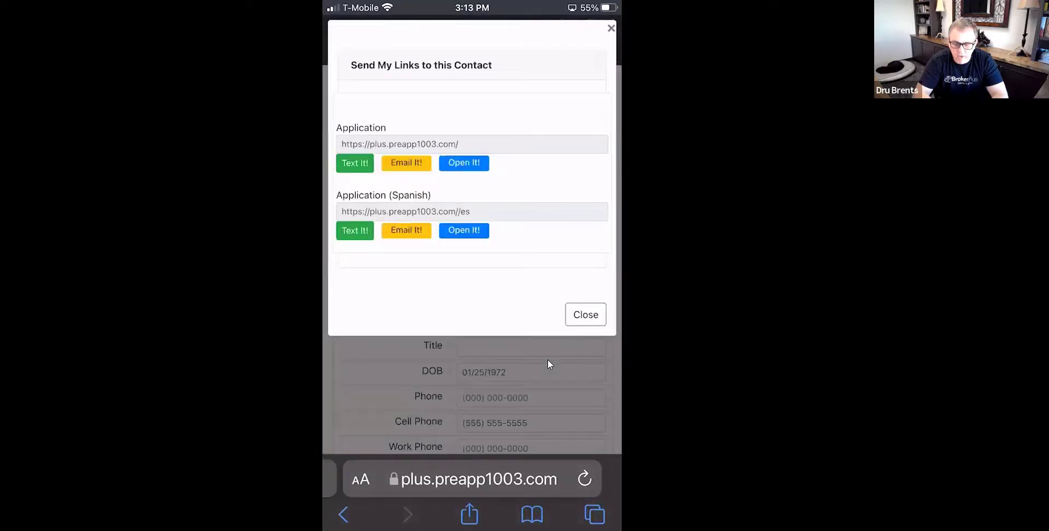